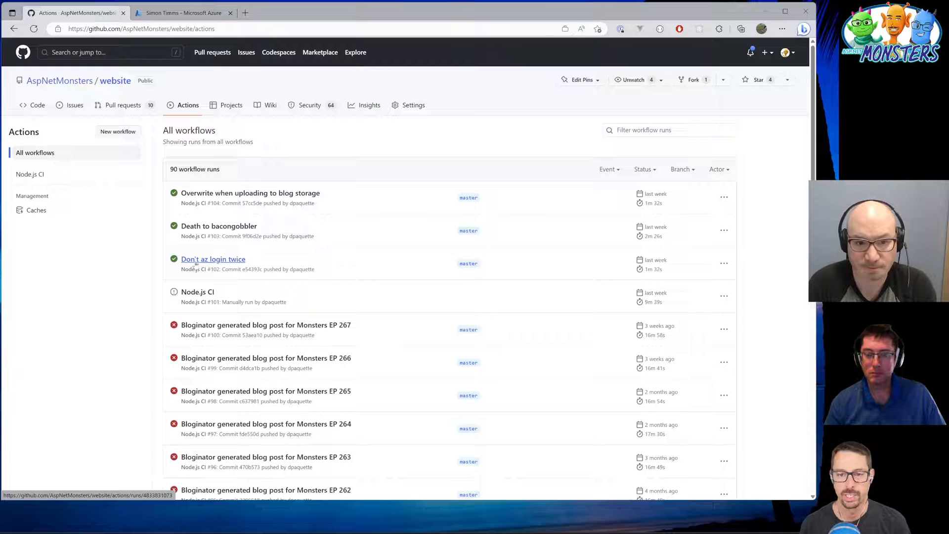
Open run #102 'Don't az login twice' build job log and view the Azure Login output
left_click(213, 259)
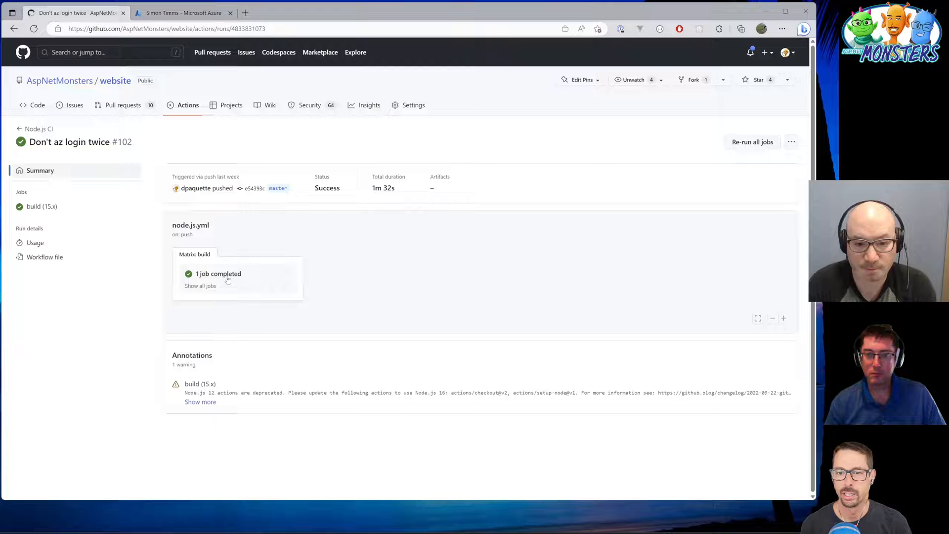
left_click(200, 286)
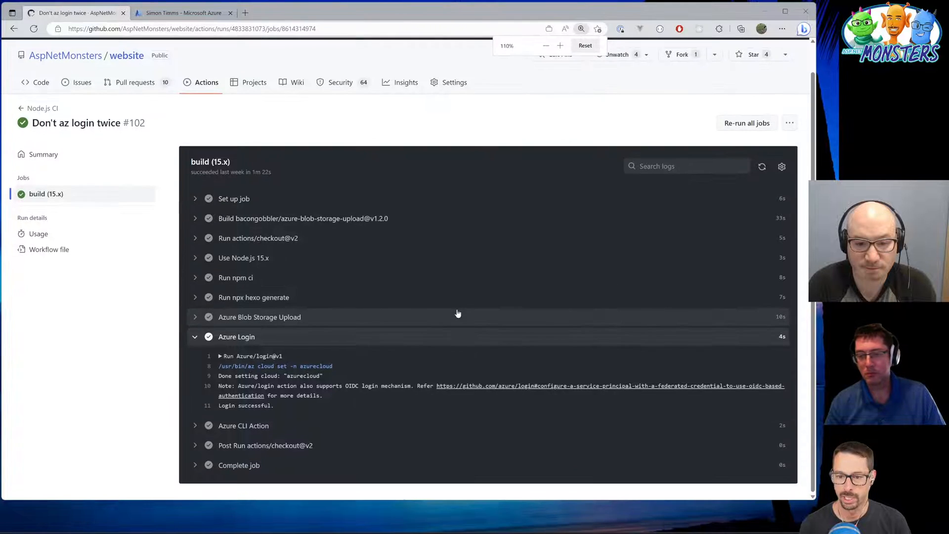
left_click(559, 45)
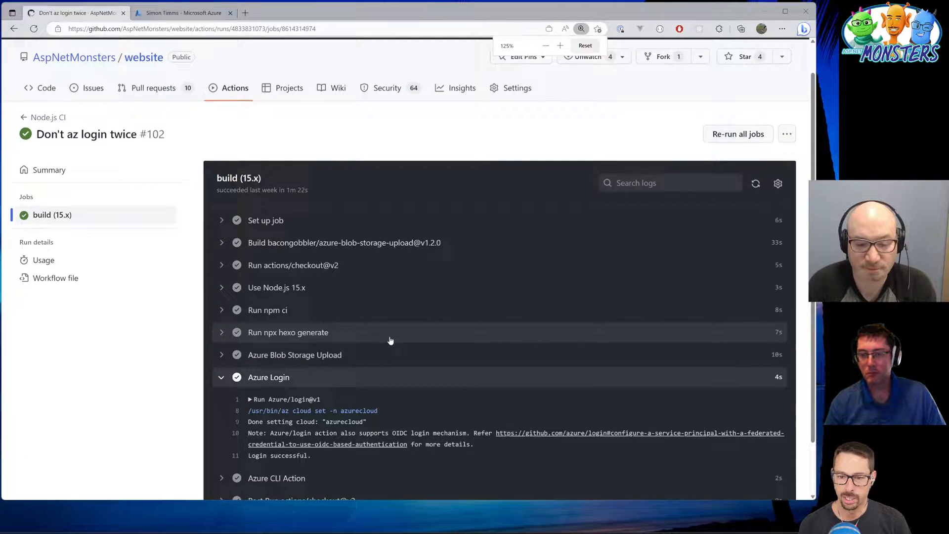
scroll("down", 3)
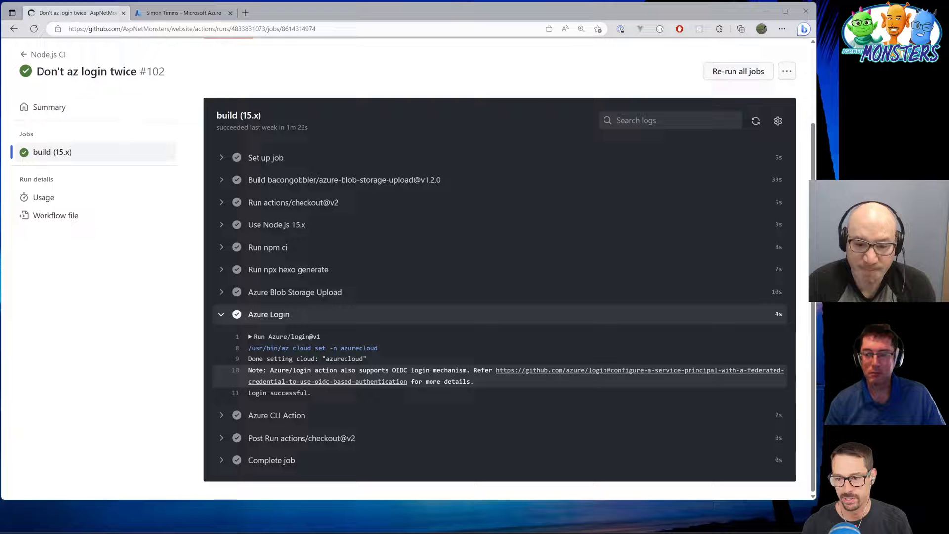
mouse_move(514, 375)
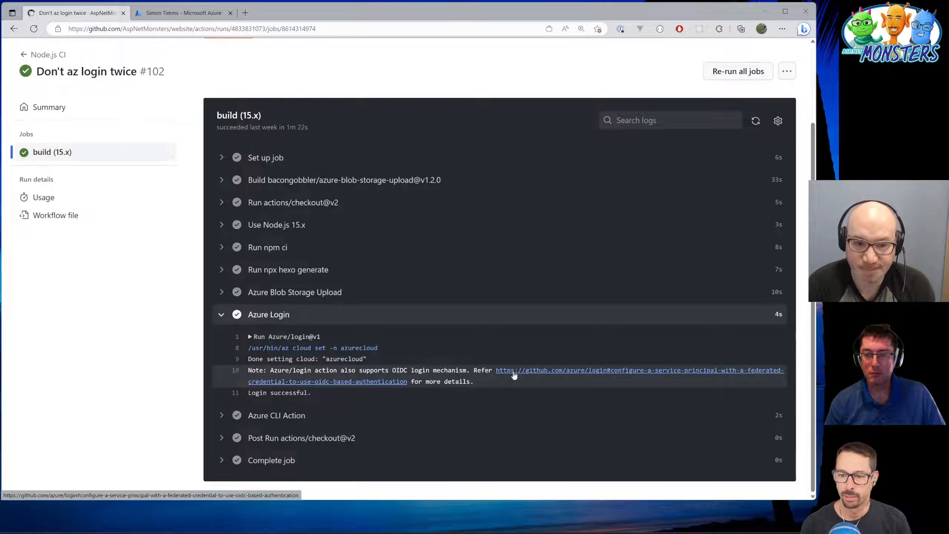
Follow the OIDC link to the Azure/login README and scroll to its federated-credential section
left_click(514, 371)
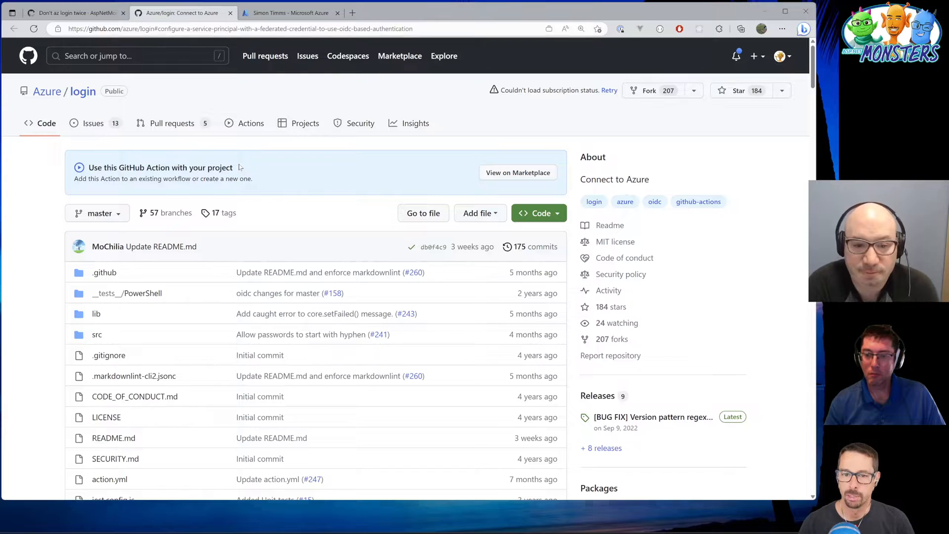
scroll("down", 3)
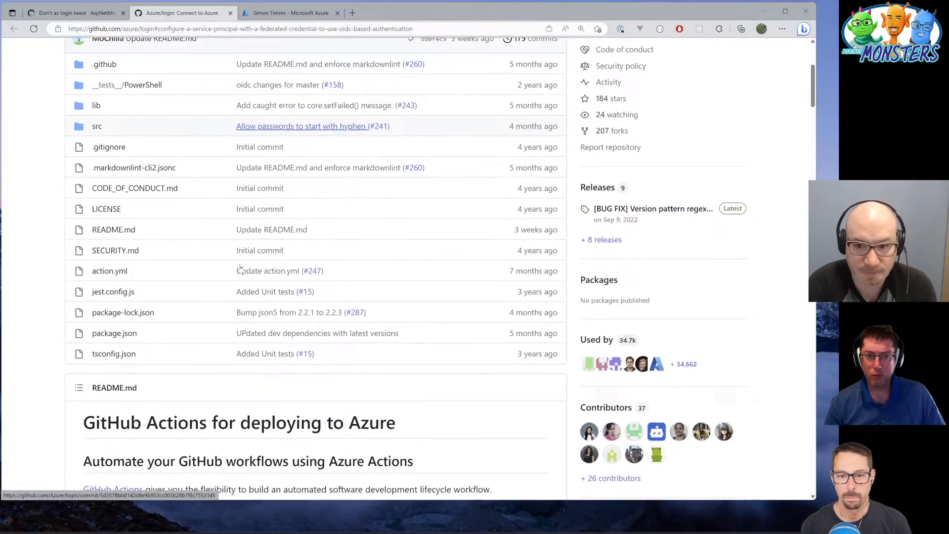
scroll("down", 3)
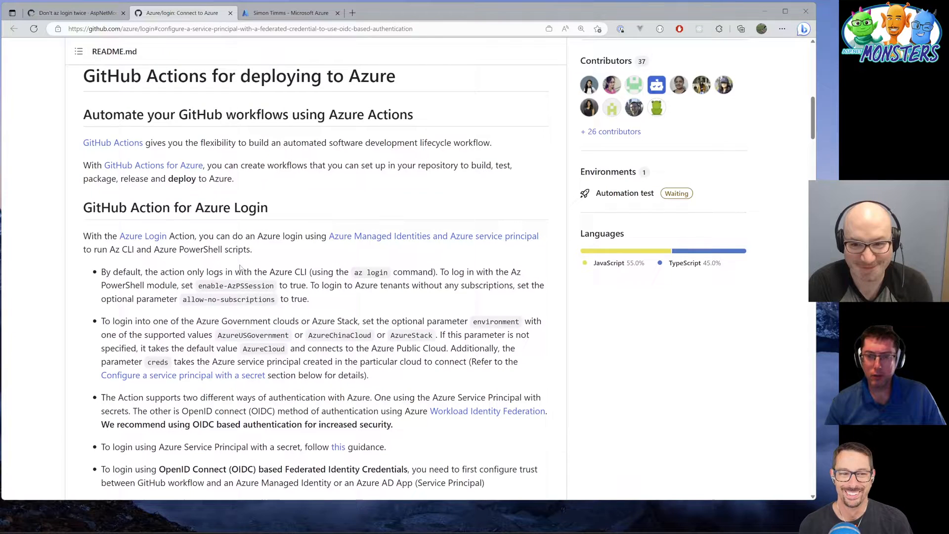
scroll("down", 3)
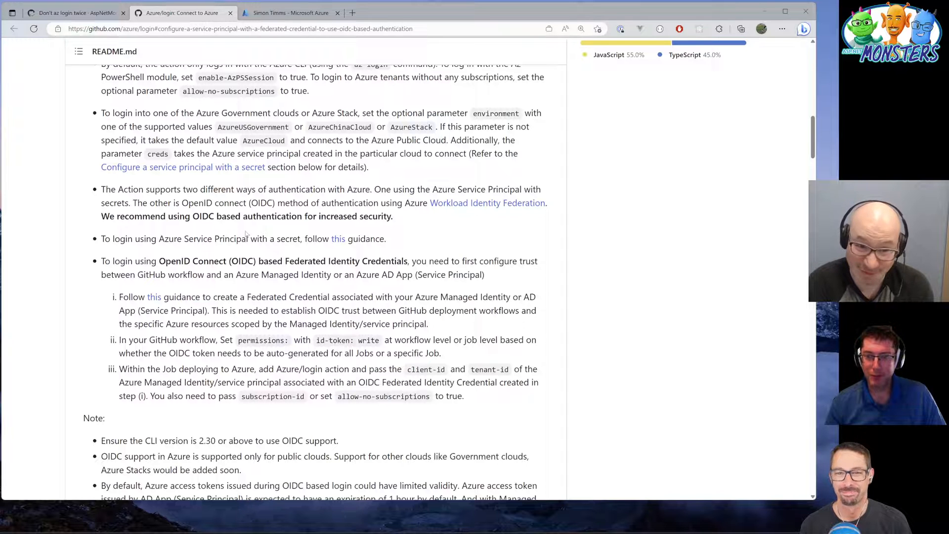
scroll("down", 3)
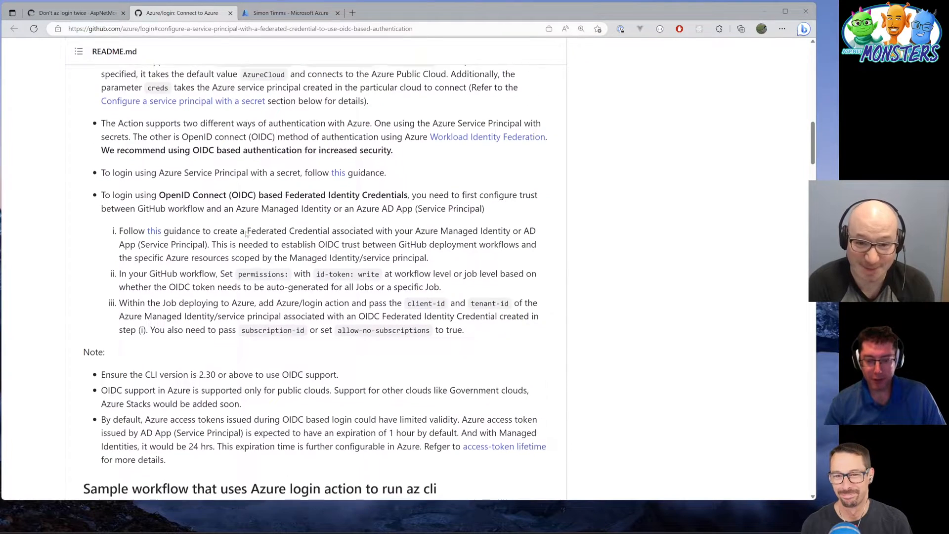
scroll("down", 3)
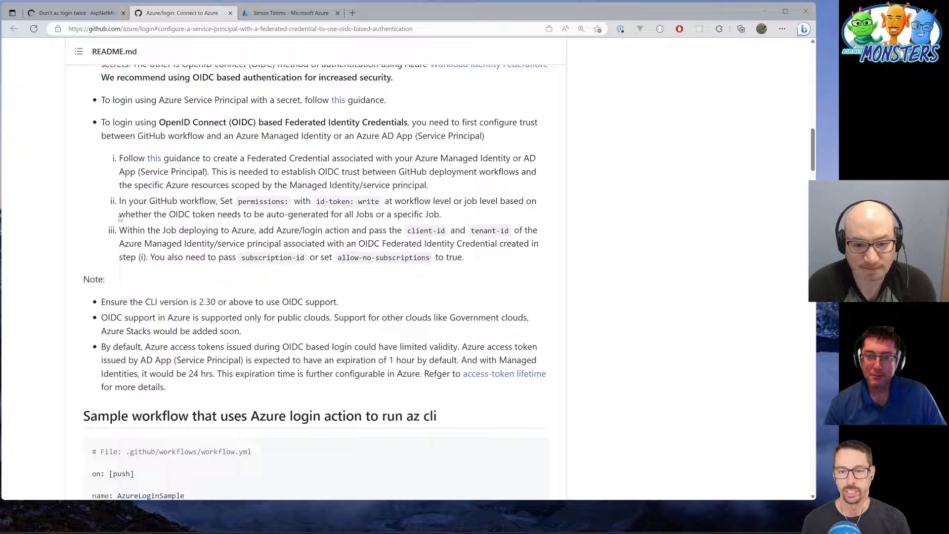
mouse_move(108, 218)
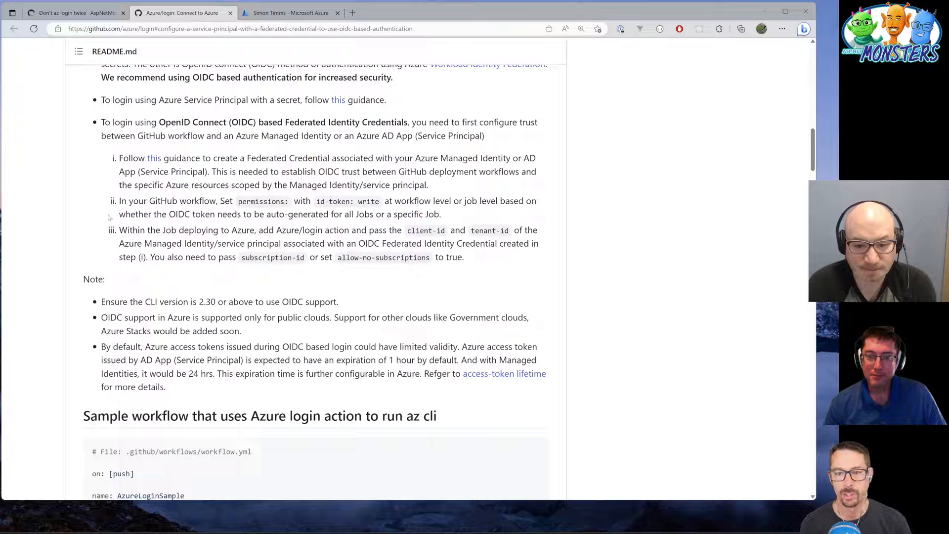
mouse_move(249, 203)
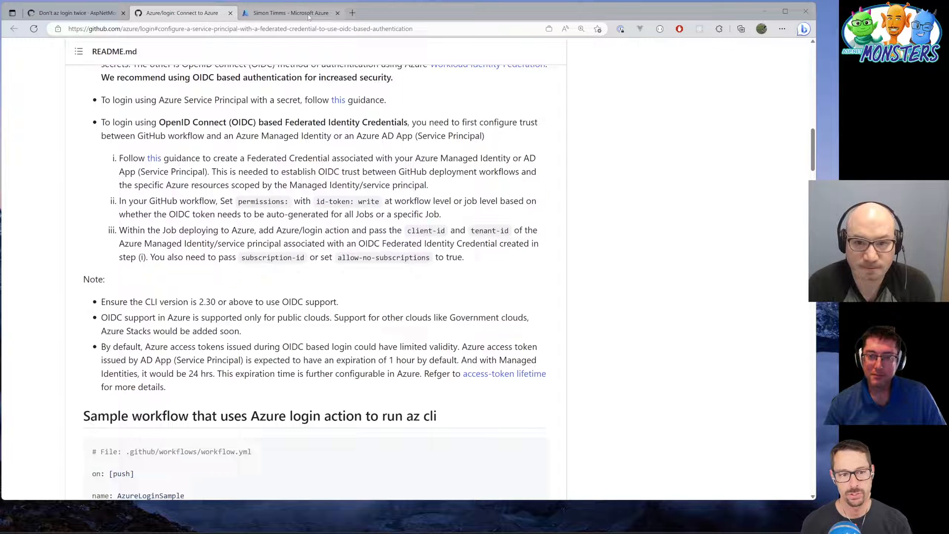
mouse_move(308, 13)
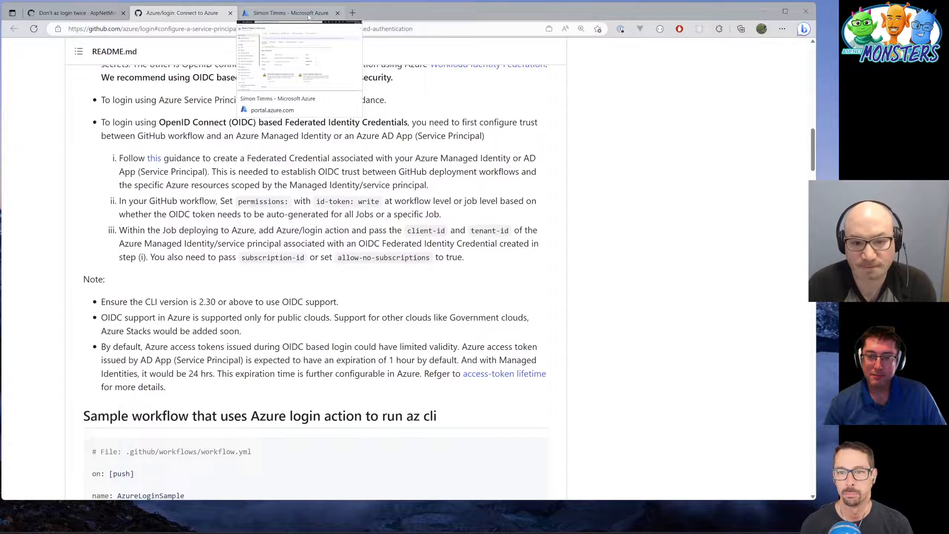
Go to App registrations > aspNetMonstersSite-sp and its Certificates & secrets page
left_click(290, 12)
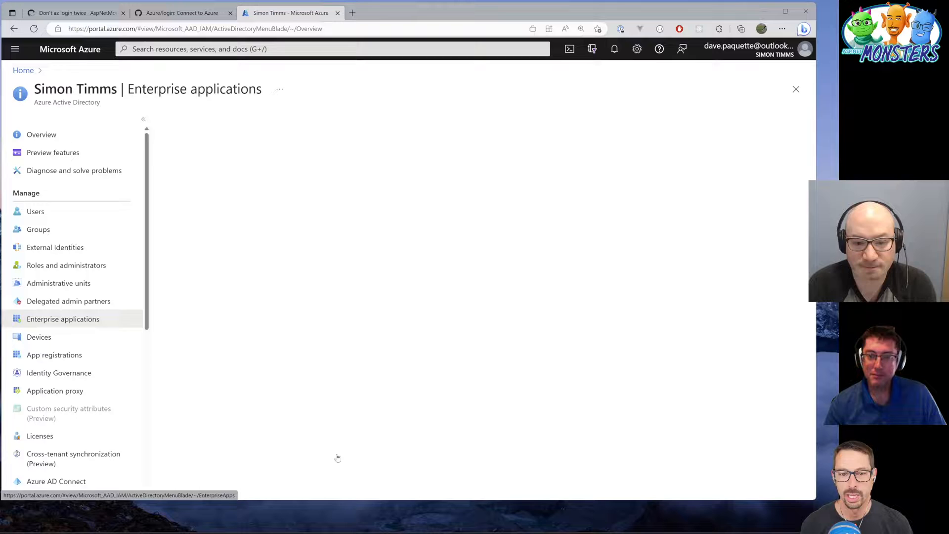
left_click(63, 319)
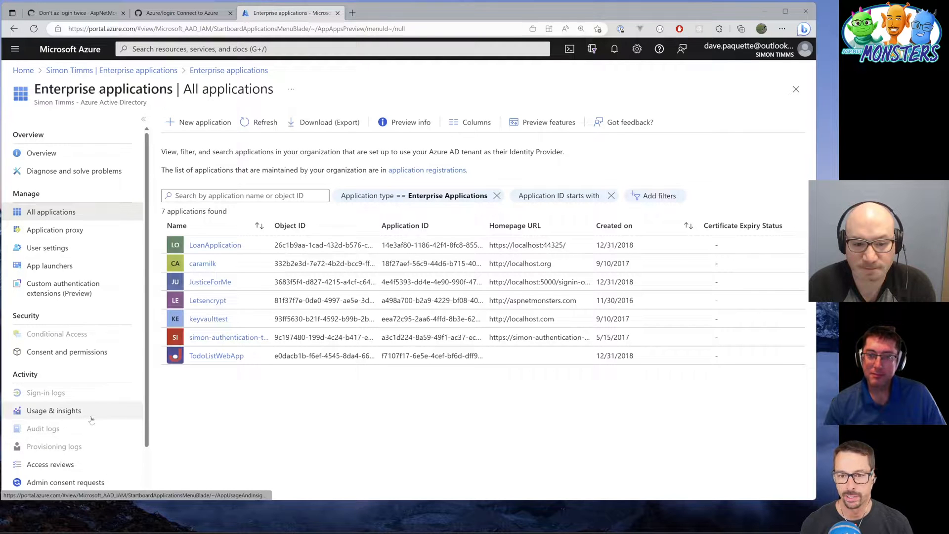
scroll("down", 3)
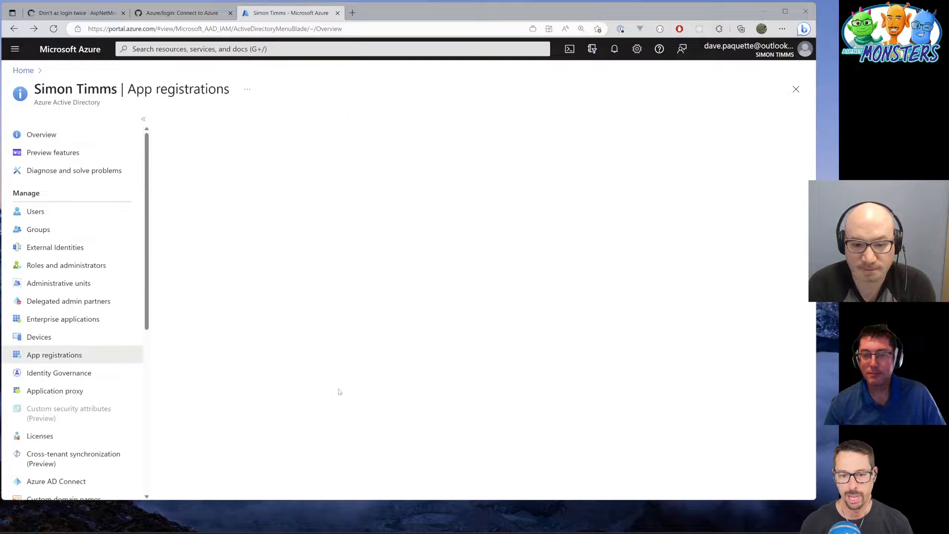
left_click(54, 355)
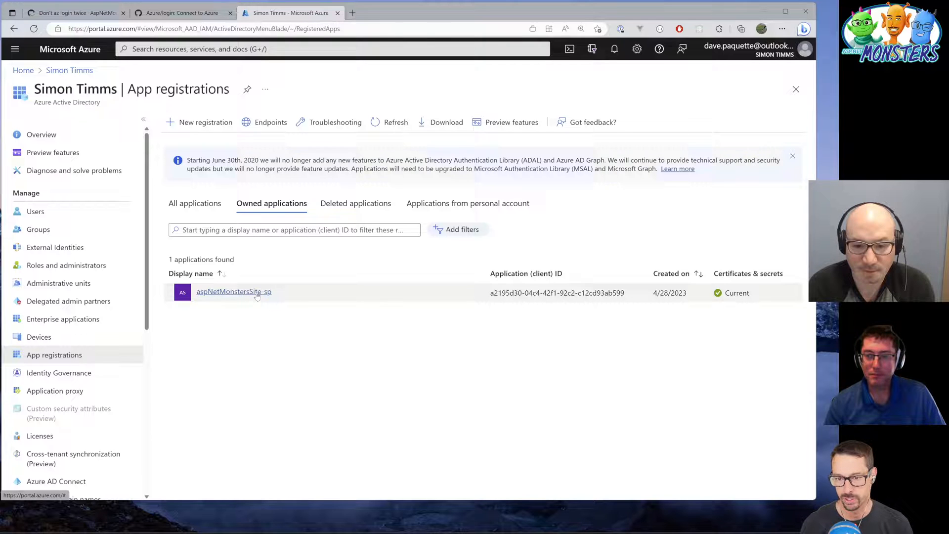
left_click(234, 291)
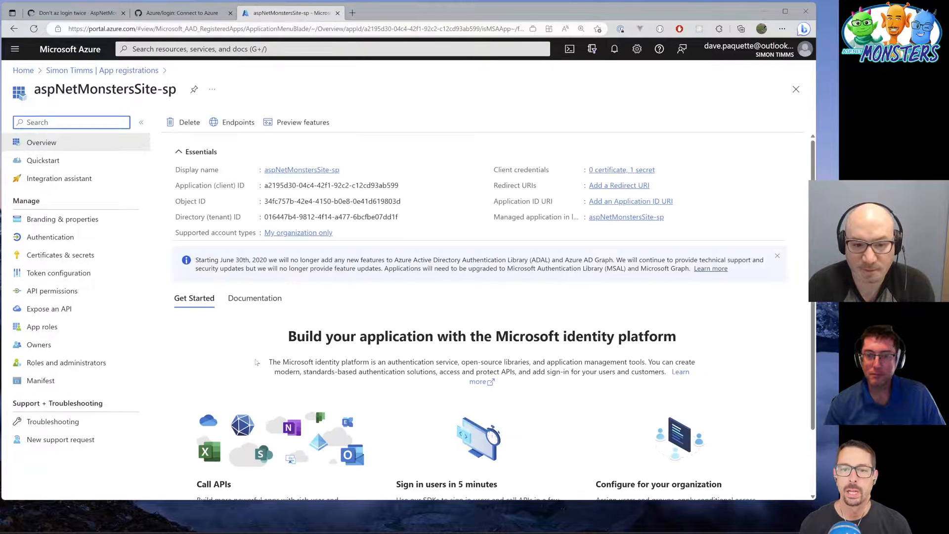
scroll("down", 3)
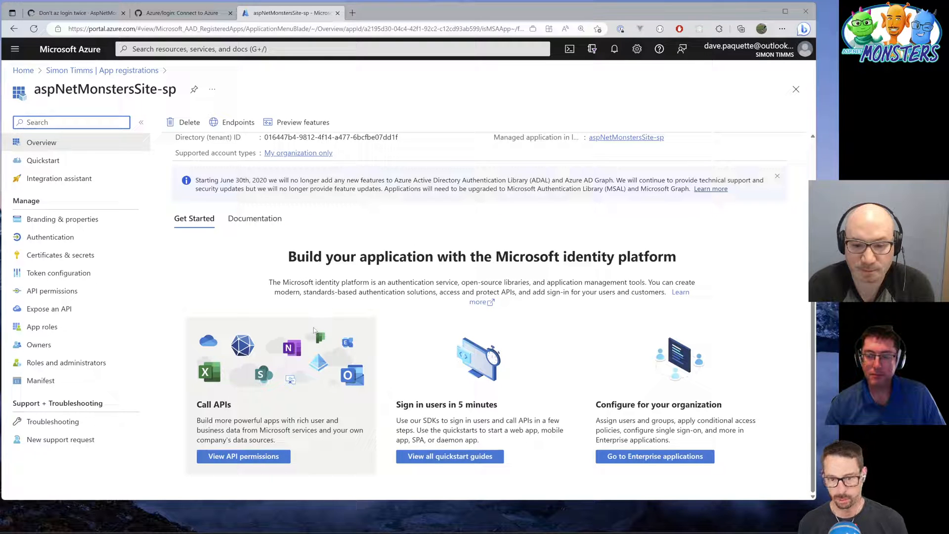
mouse_move(59, 316)
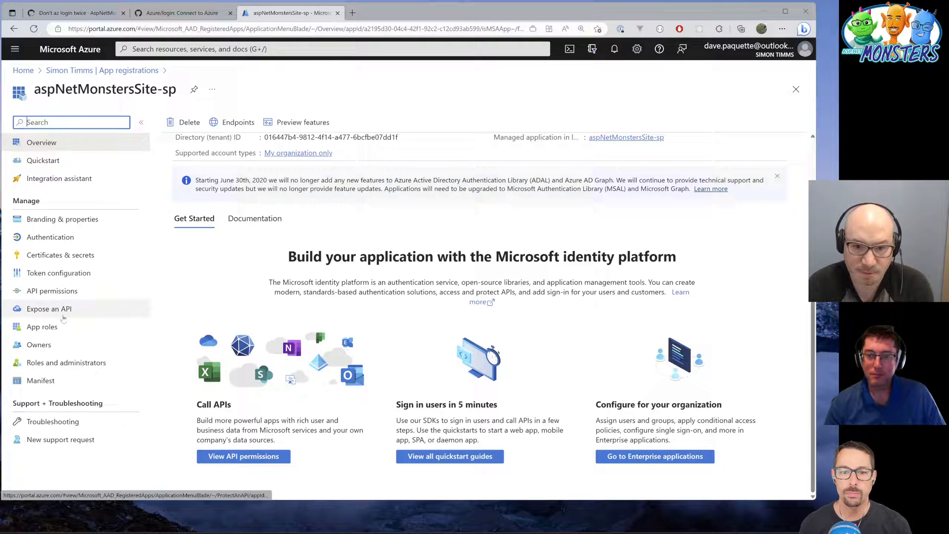
left_click(60, 255)
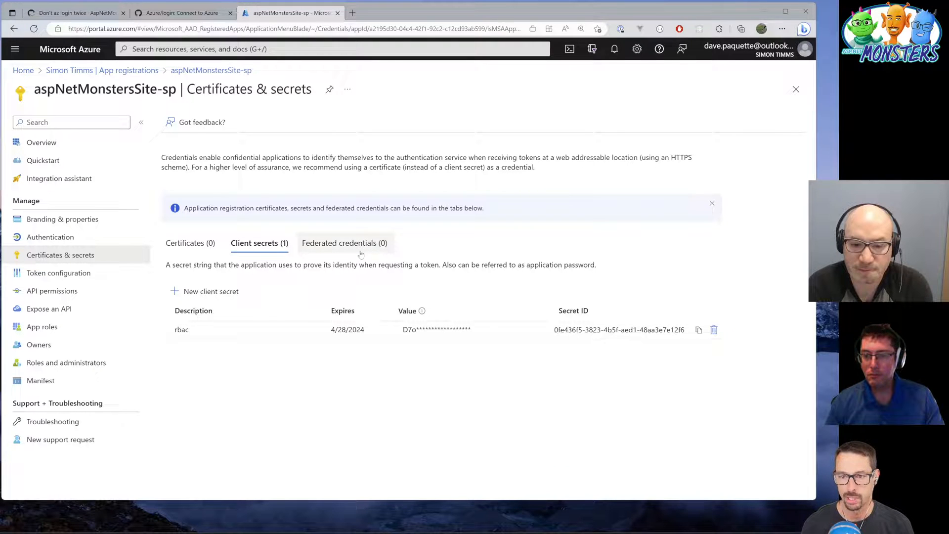
Start a GitHub Actions federated credential with organization AspNetMonsters
left_click(345, 242)
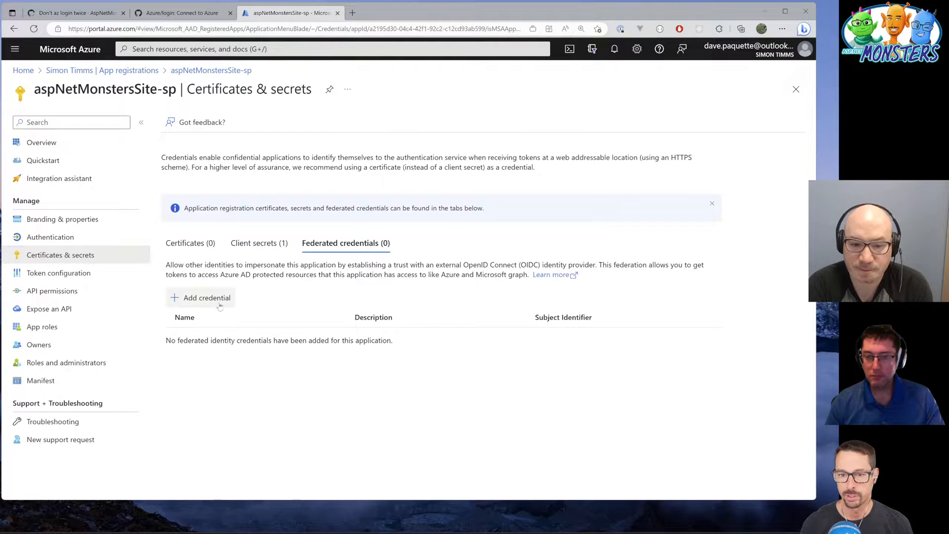
left_click(201, 297)
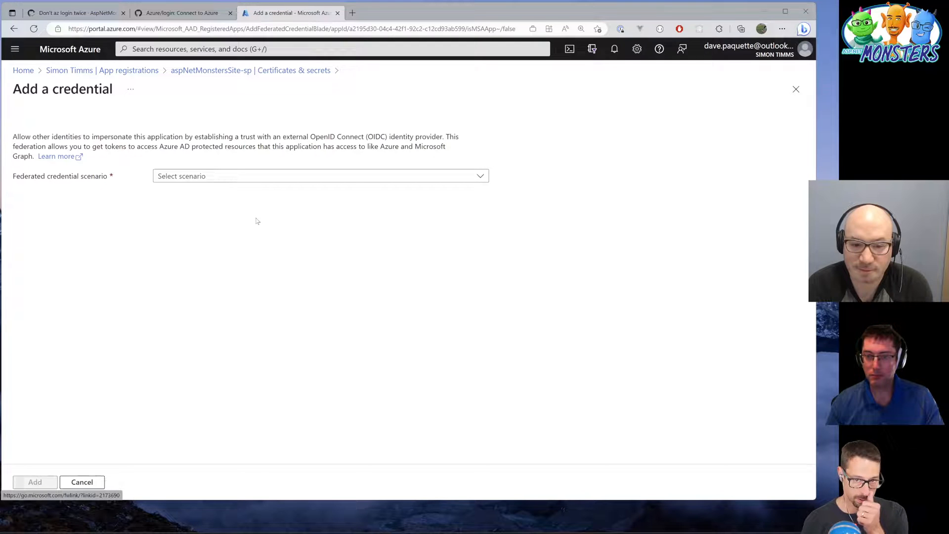
left_click(320, 176)
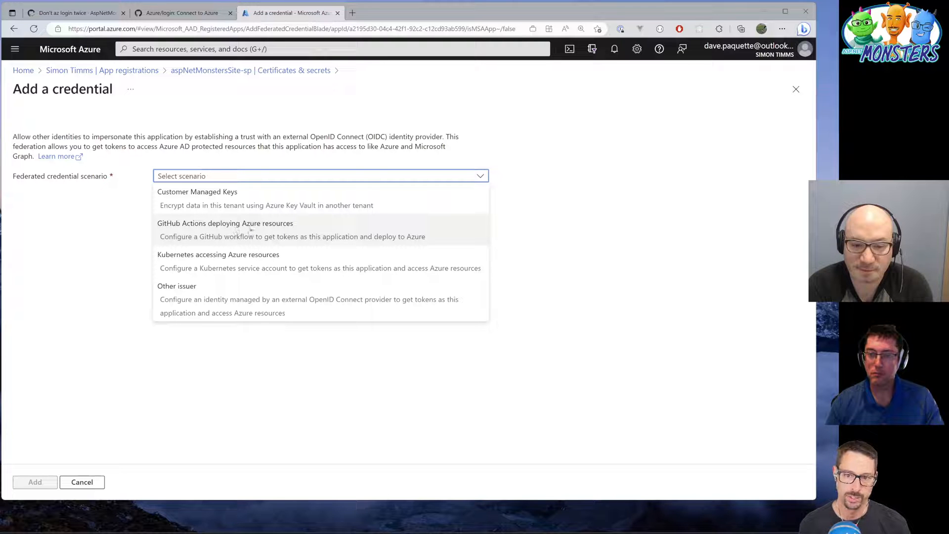
left_click(225, 223)
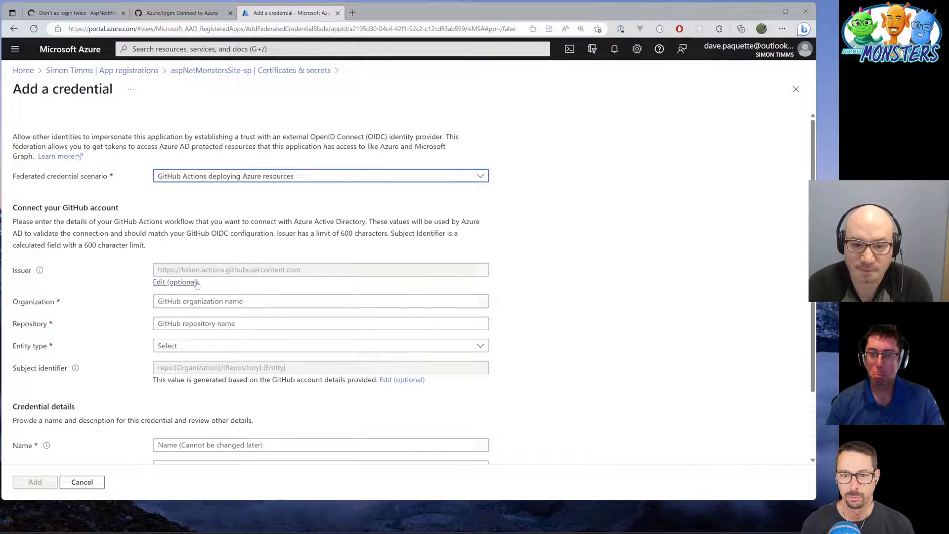
scroll("down", 3)
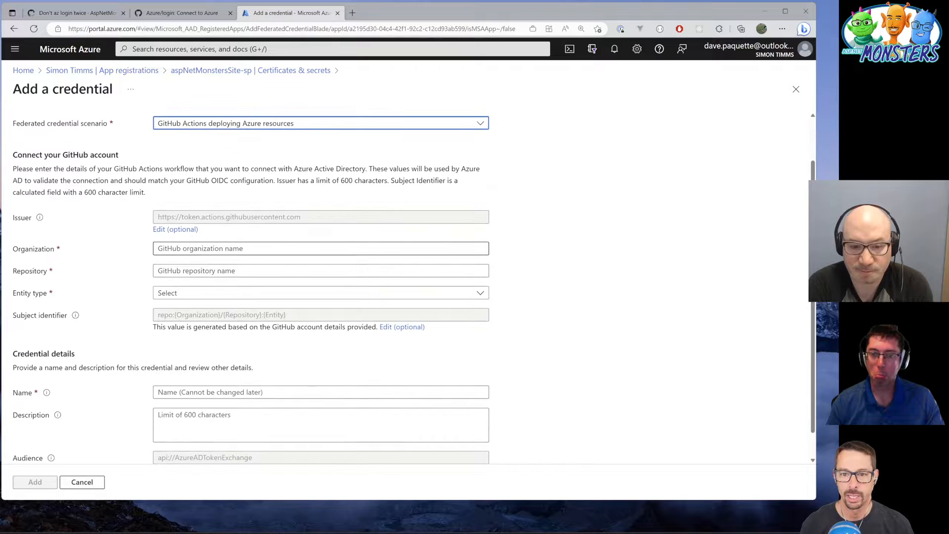
type("AspNetMonser")
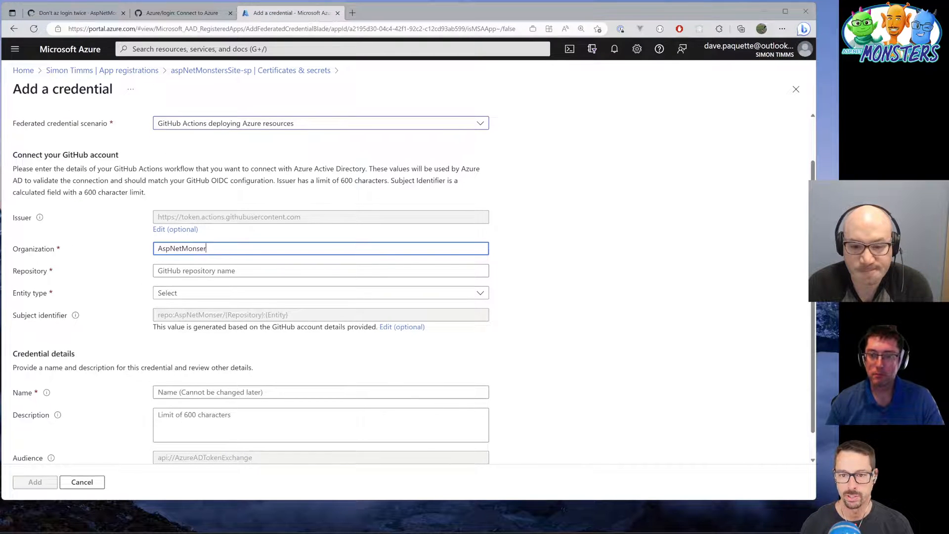
Set repository website, entity type Branch, and branch master
left_click(321, 271)
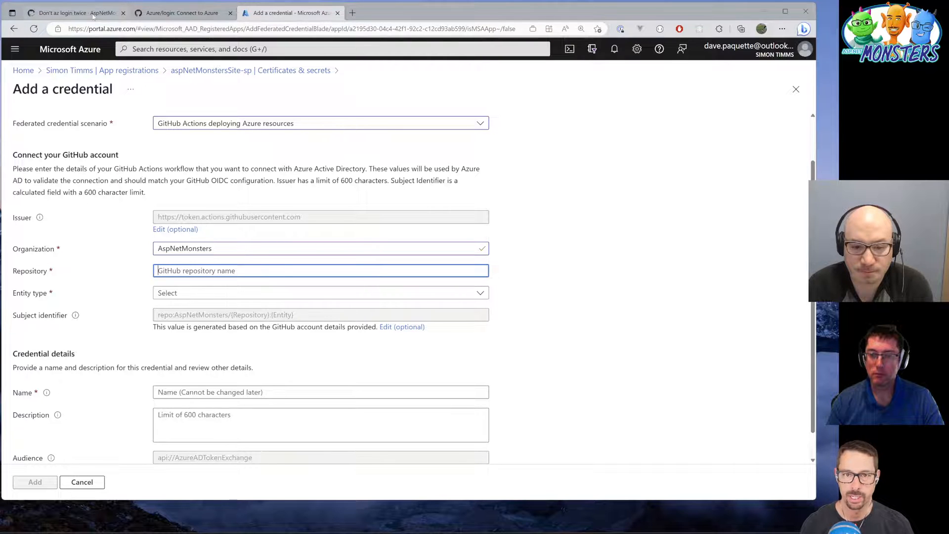
left_click(69, 13)
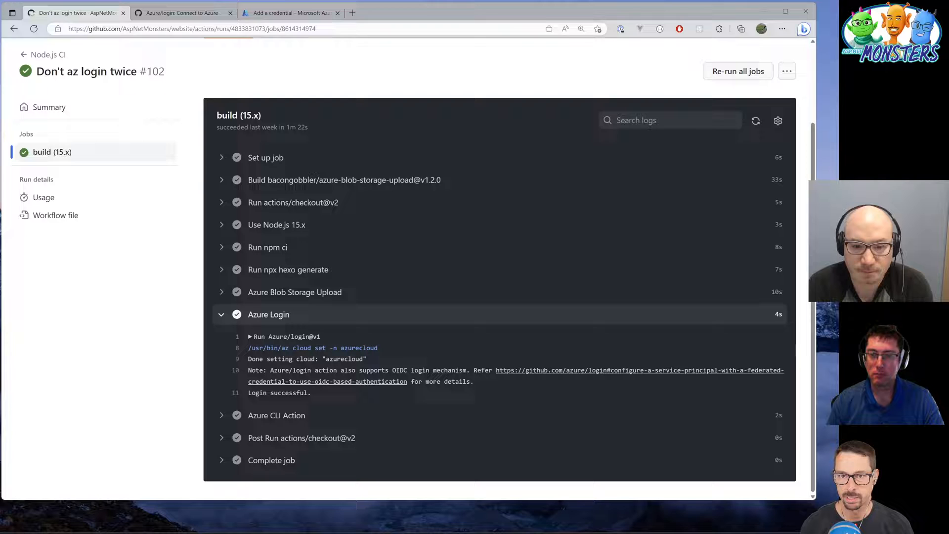
left_click(294, 13)
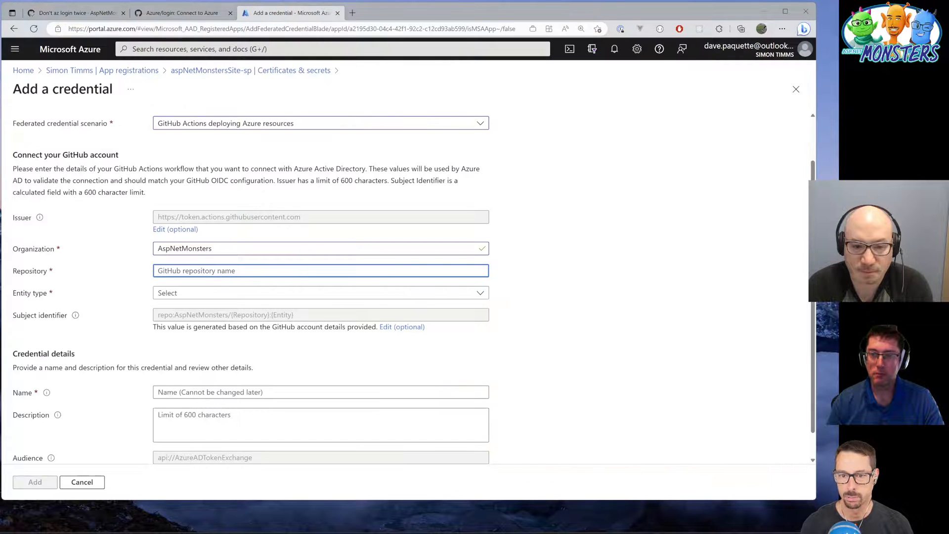
left_click(321, 292)
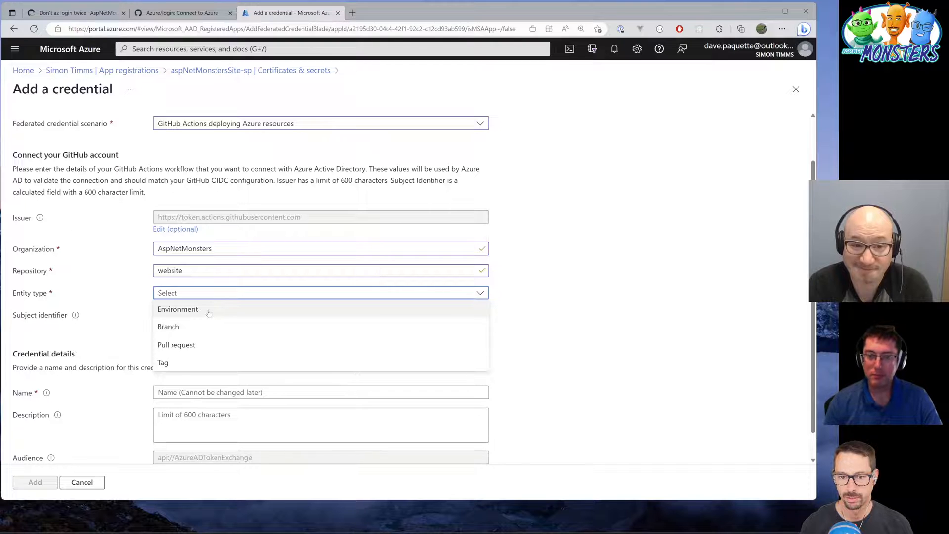
mouse_move(194, 350)
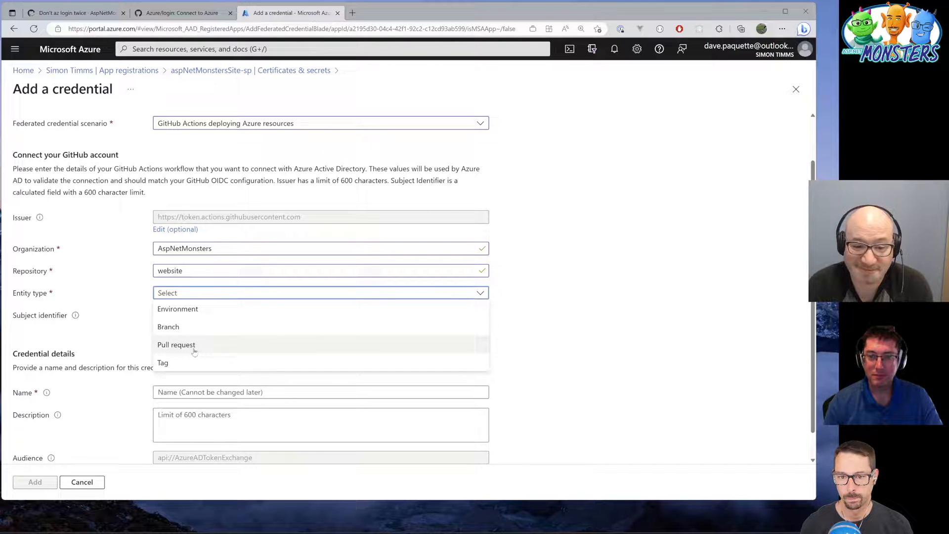
mouse_move(195, 336)
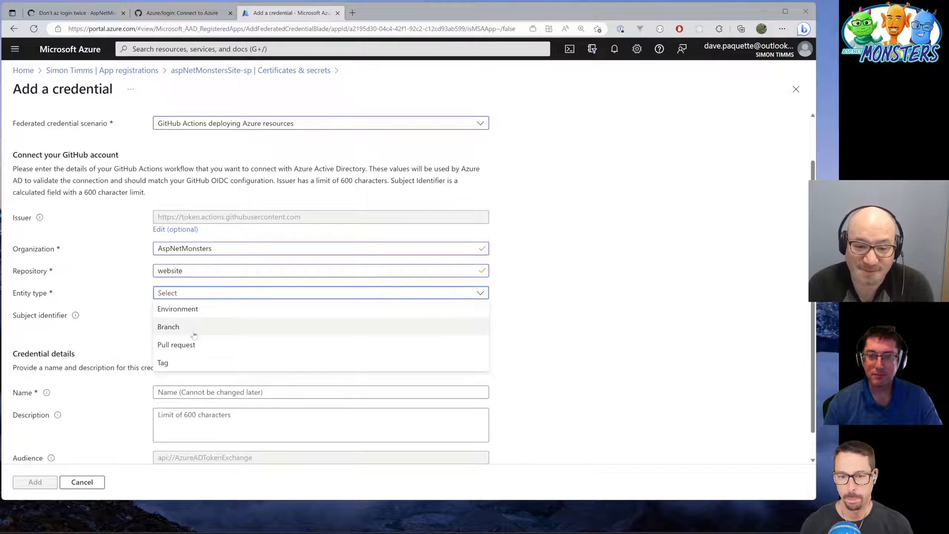
mouse_move(238, 329)
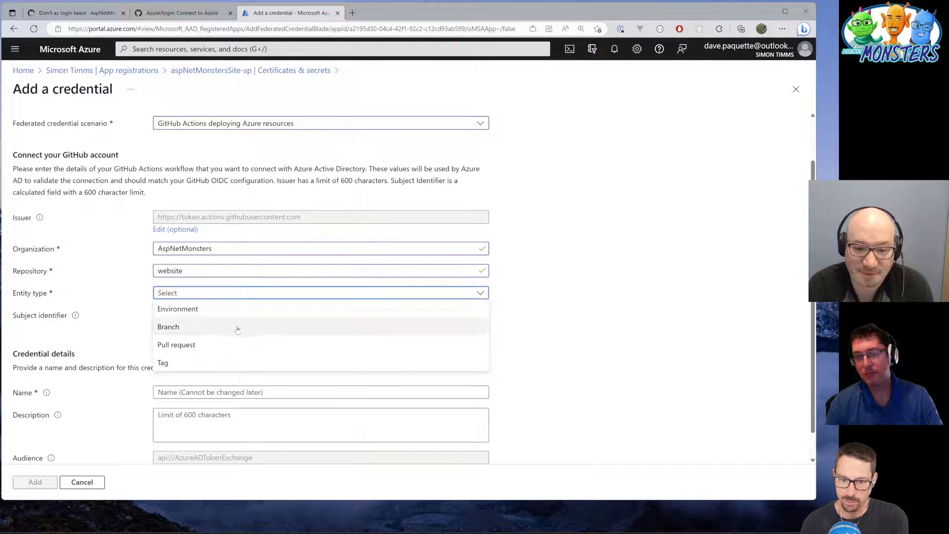
left_click(168, 327)
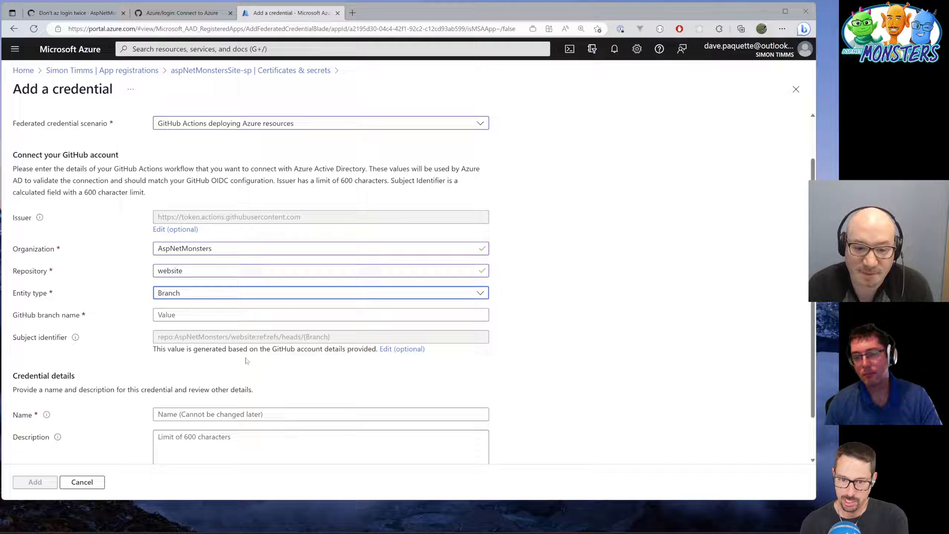
type("maste")
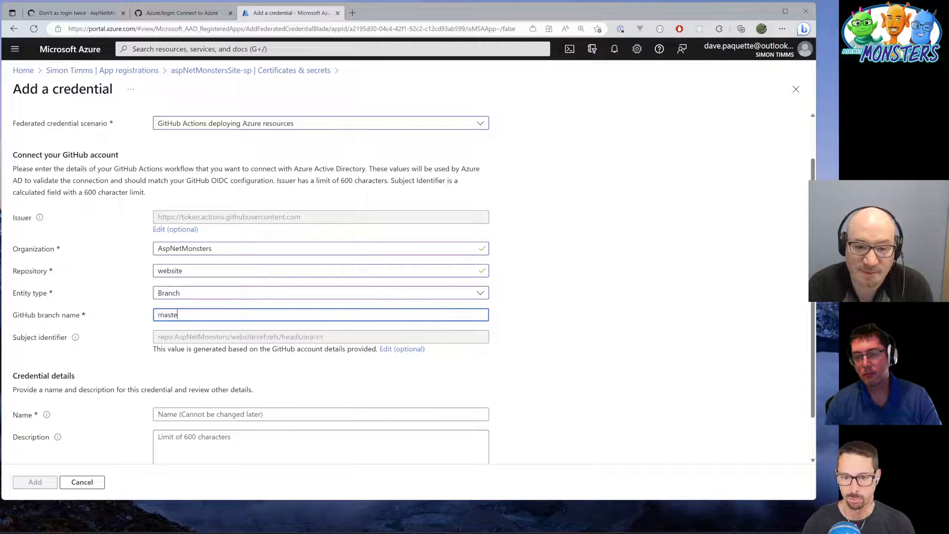
Check the repository on GitHub and name the credential DeployWebsiteFromGH
left_click(64, 13)
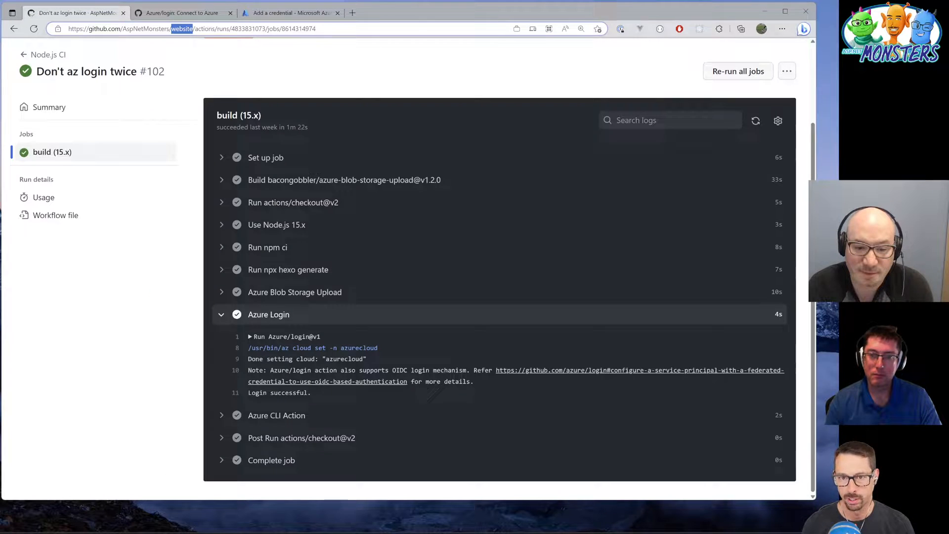
mouse_move(220, 232)
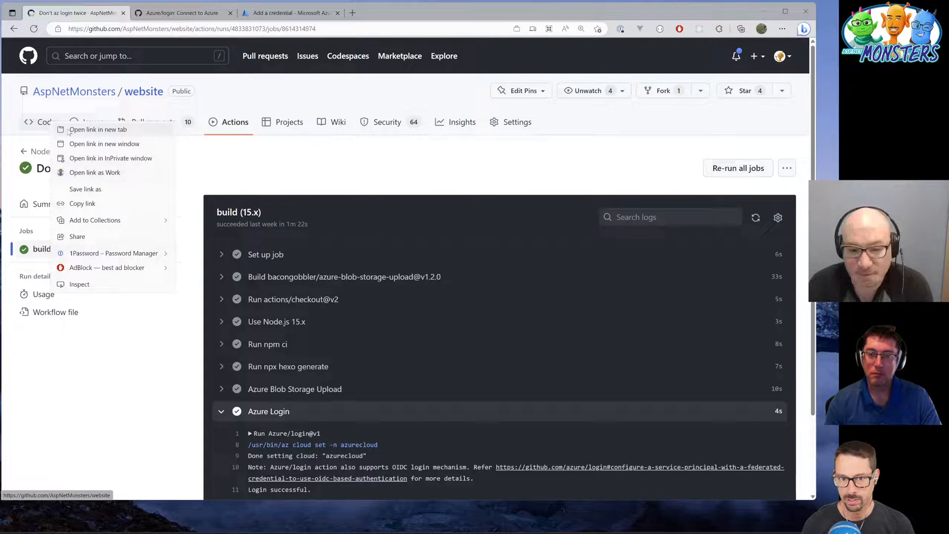
left_click(98, 129)
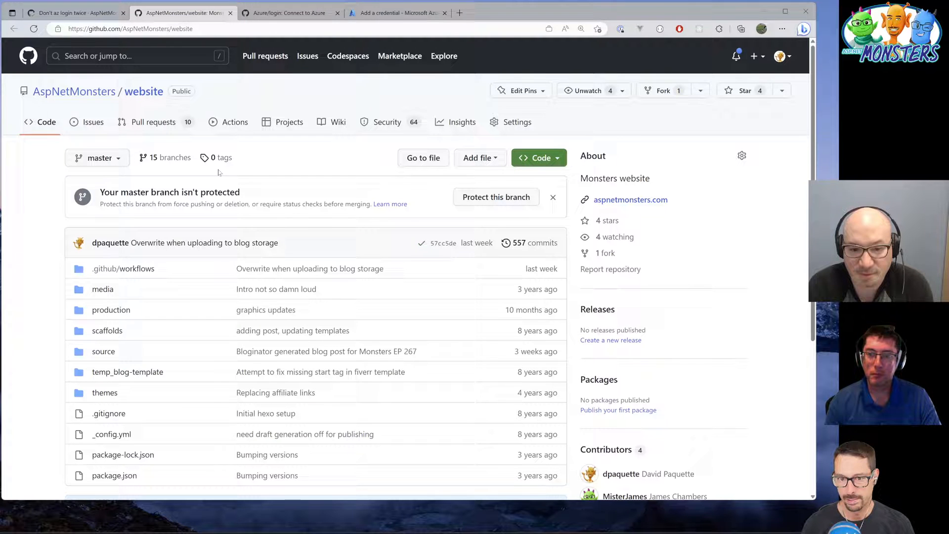
left_click(401, 13)
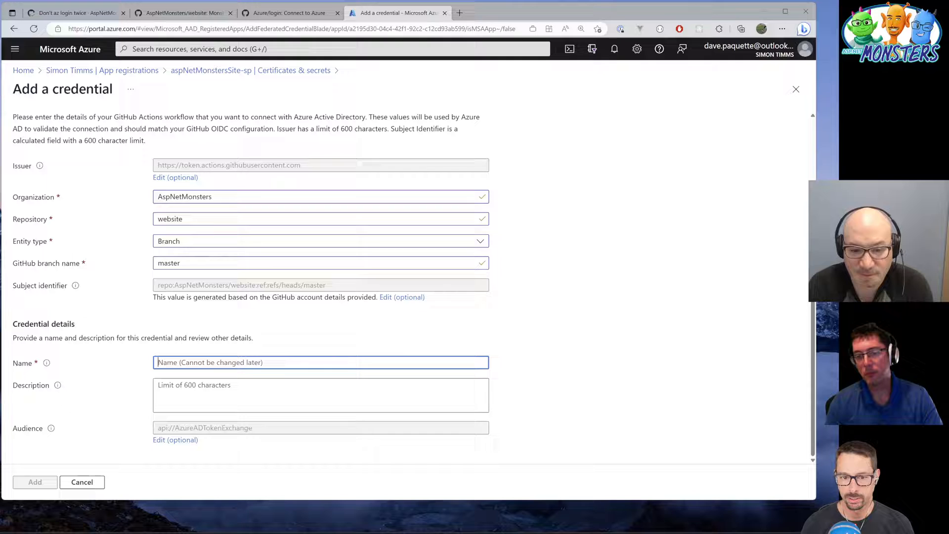
mouse_move(610, 357)
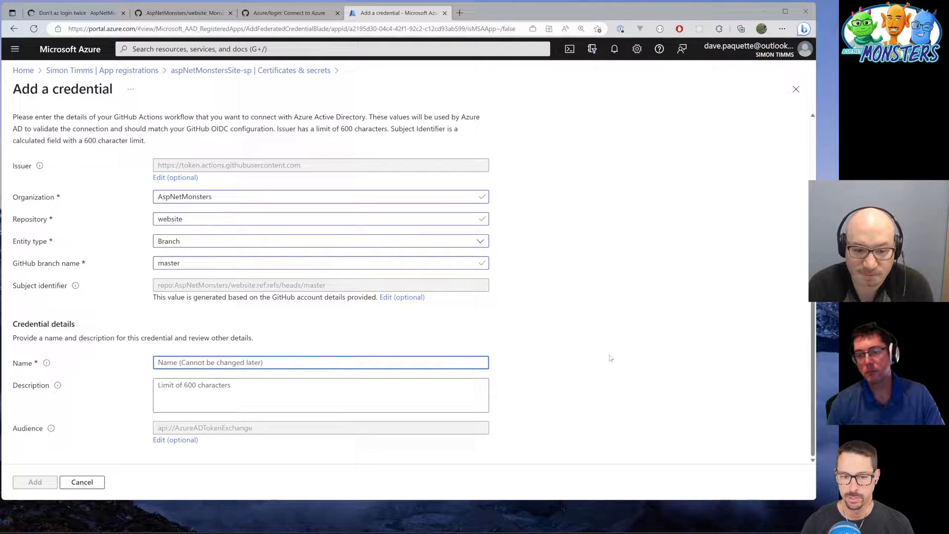
type("DeployWebsiteFr")
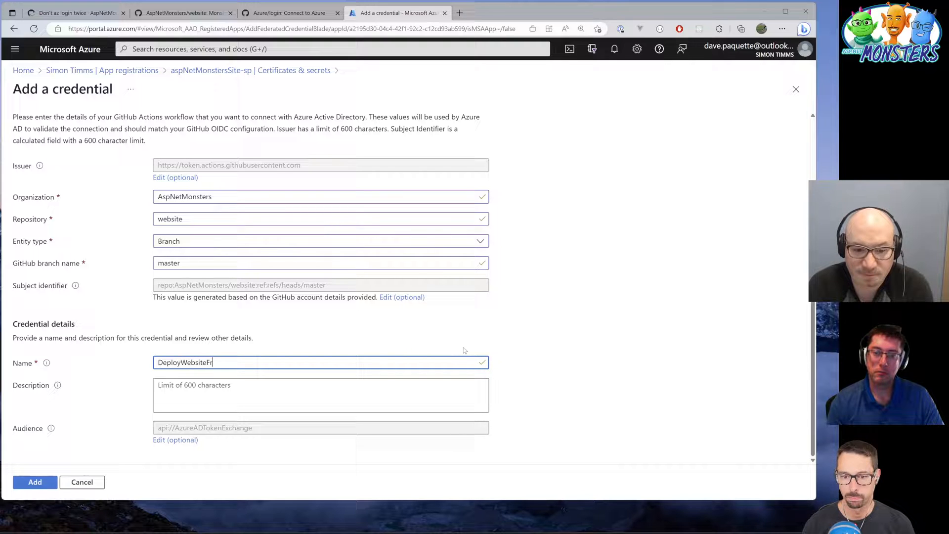
type("omGH")
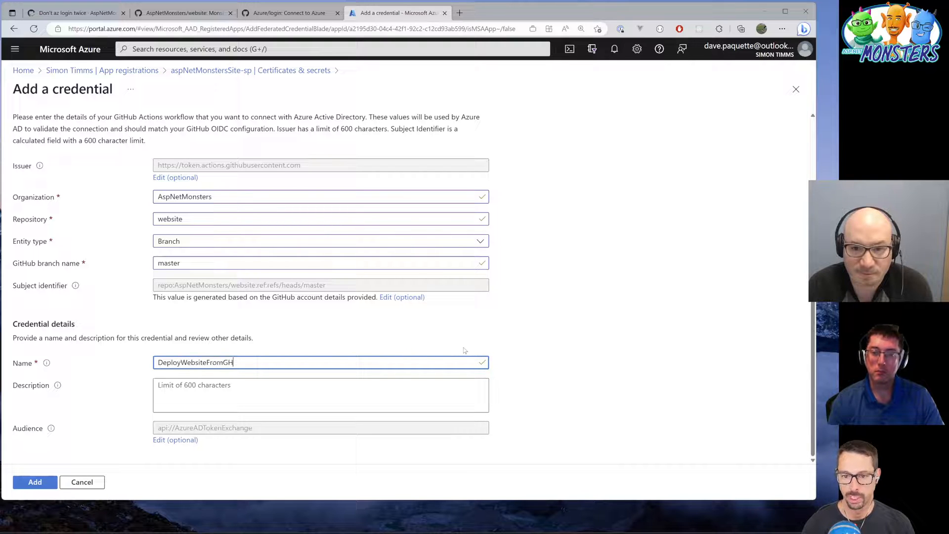
left_click(34, 482)
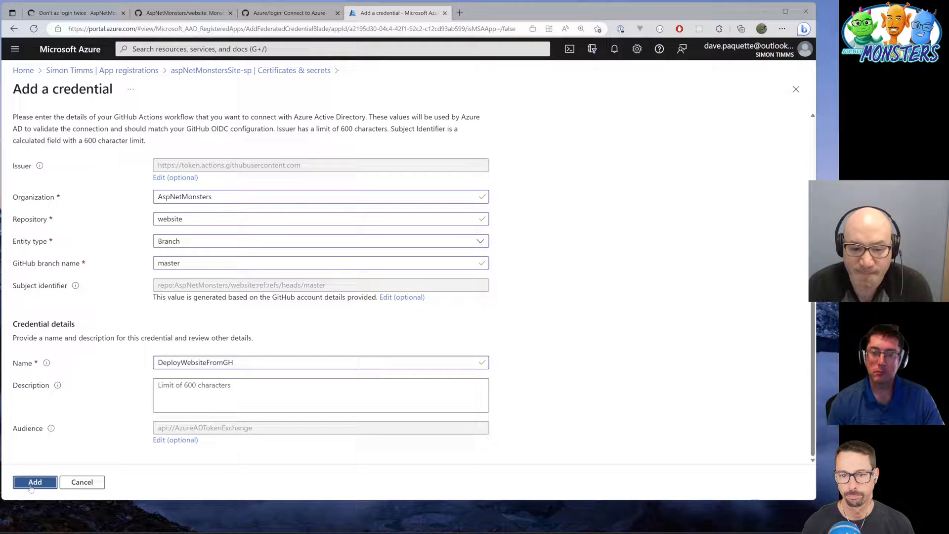
Add the DeployWebsiteFromGH credential, dismiss the notification, and go back to GitHub
left_click(34, 482)
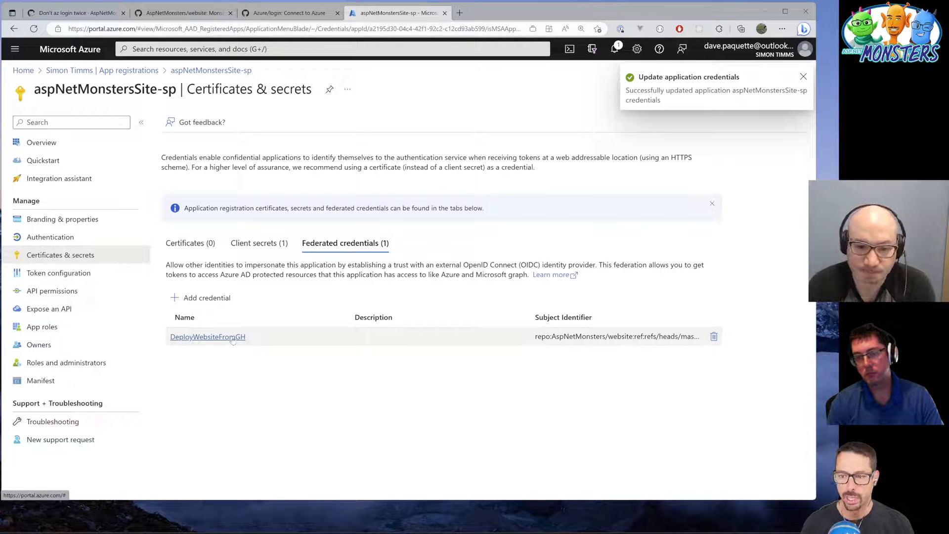
left_click(803, 76)
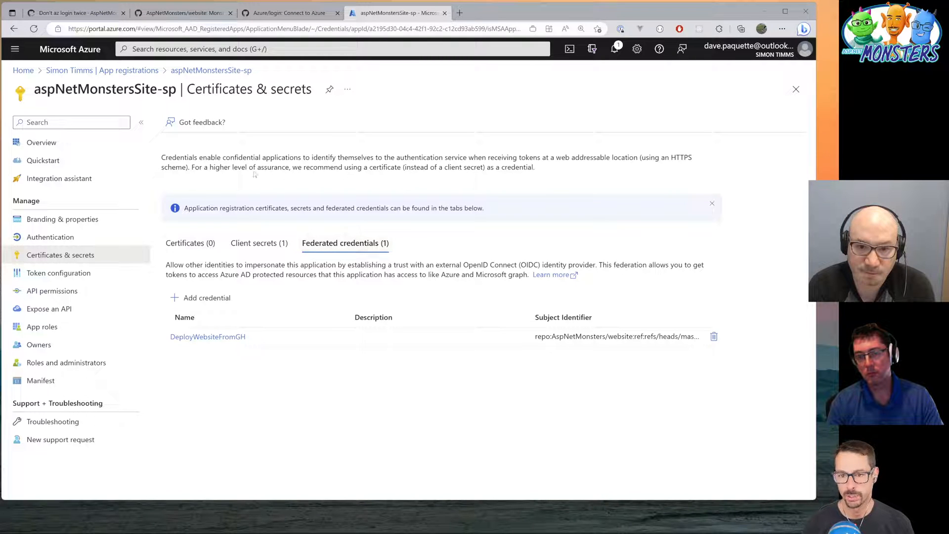
mouse_move(455, 215)
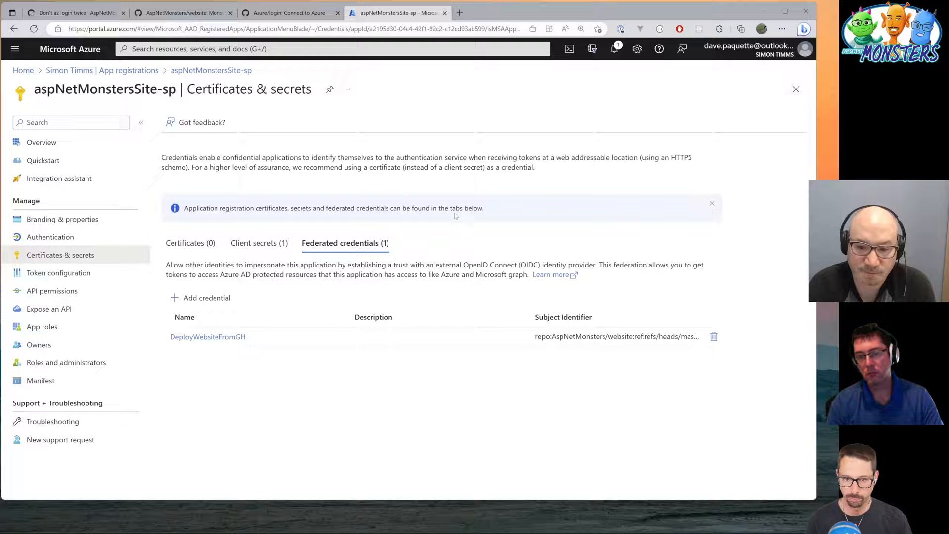
mouse_move(430, 246)
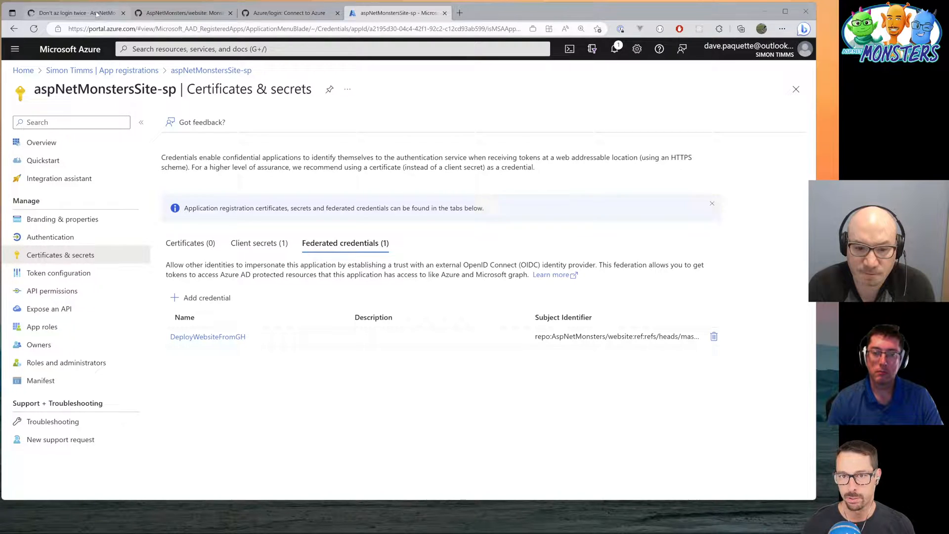
left_click(74, 13)
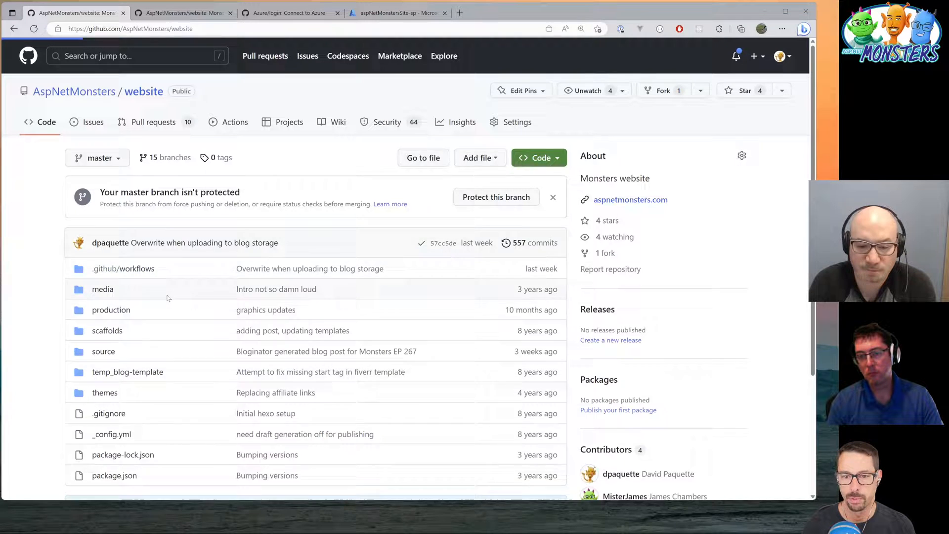
Edit node.js.yml, replacing creds with client-id, tenant-id and subscription-id secret references
left_click(122, 268)
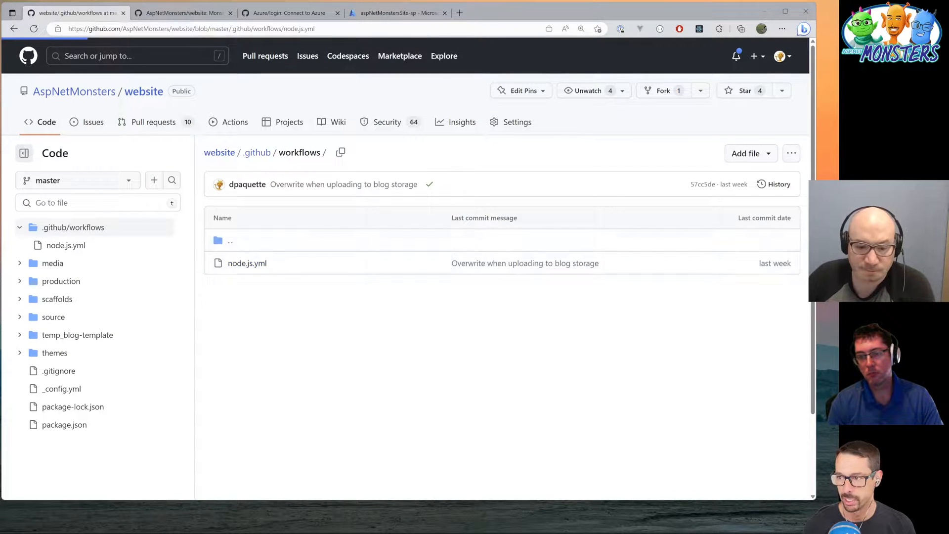
left_click(791, 153)
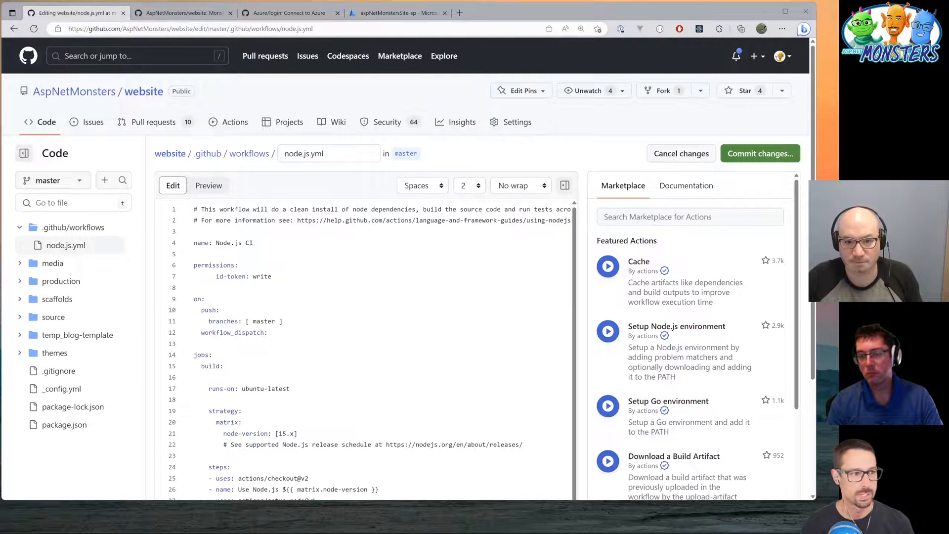
scroll("down", 3)
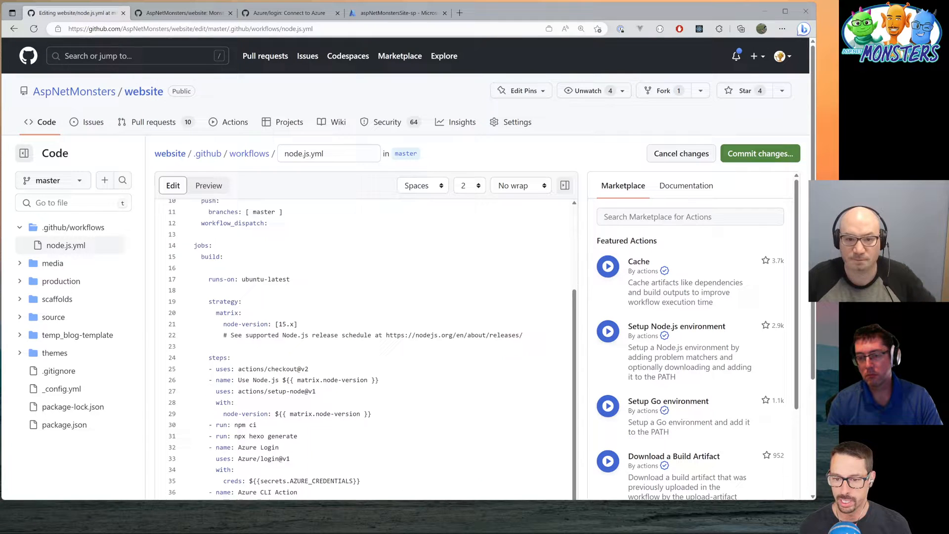
scroll("down", 3)
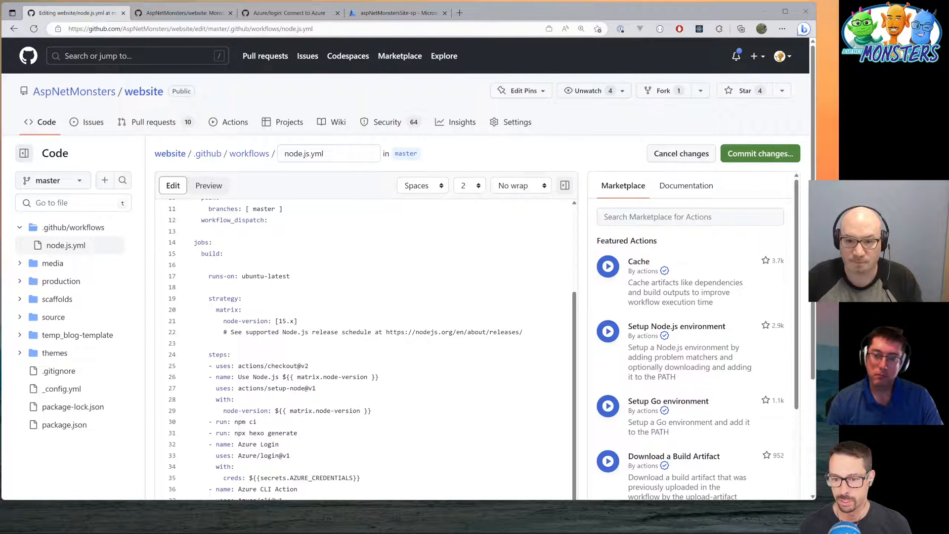
scroll("down", 3)
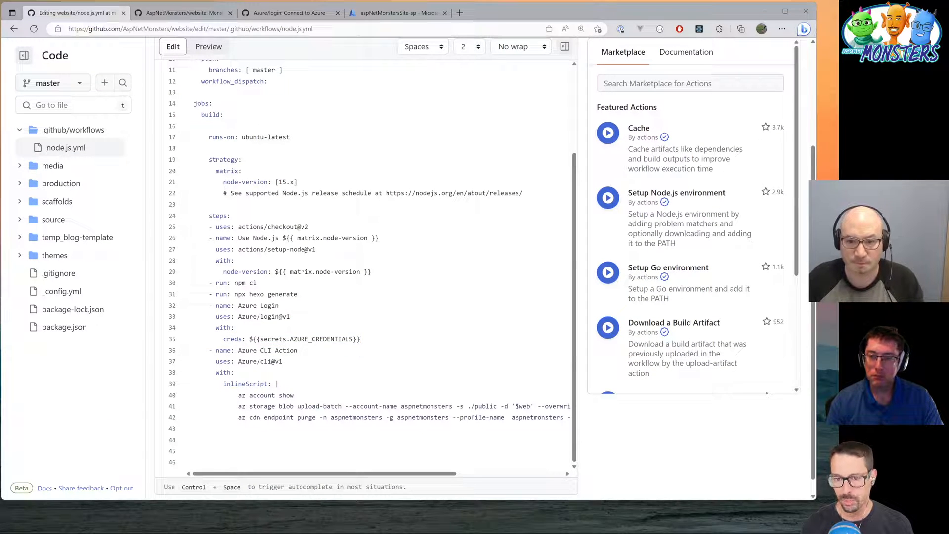
double_click(321, 338)
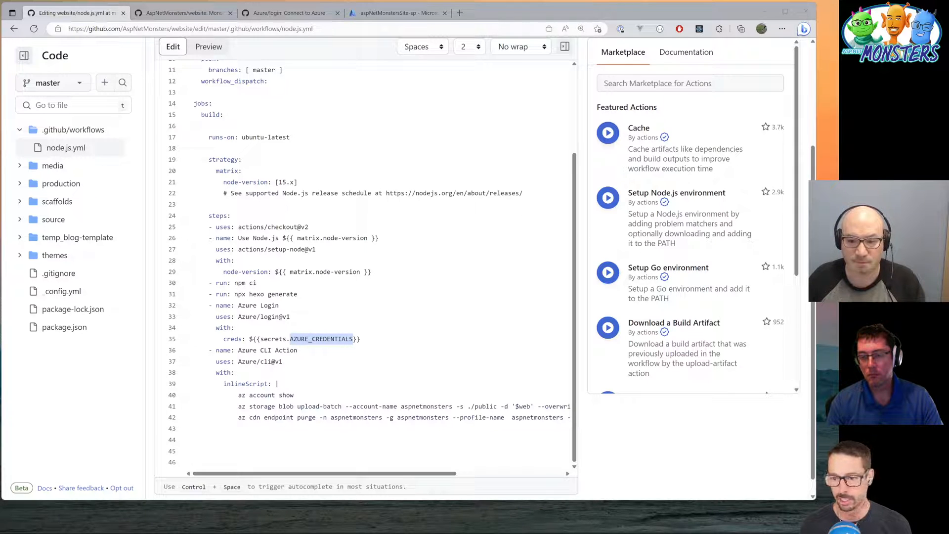
type("client-id: ${{ secrets.AZURE_CLIENT_ID }}")
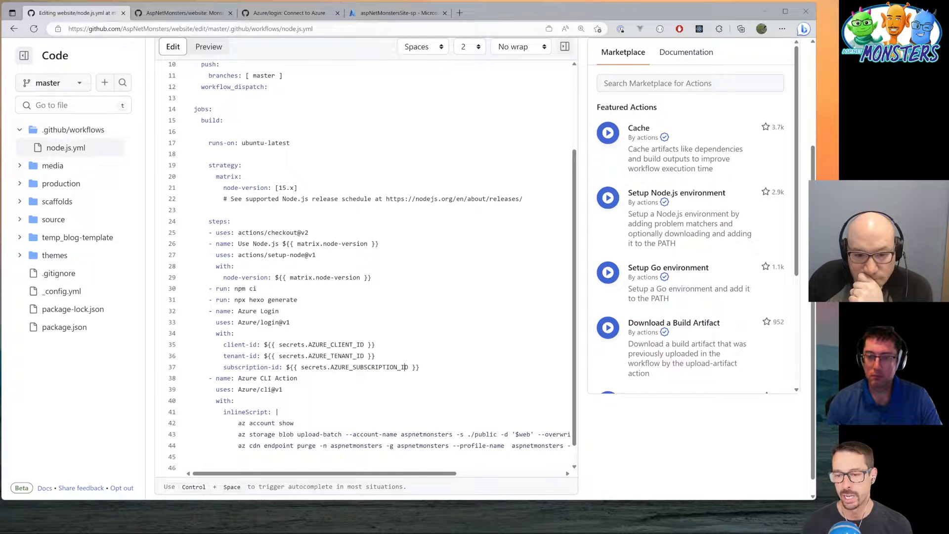
scroll("up", 3)
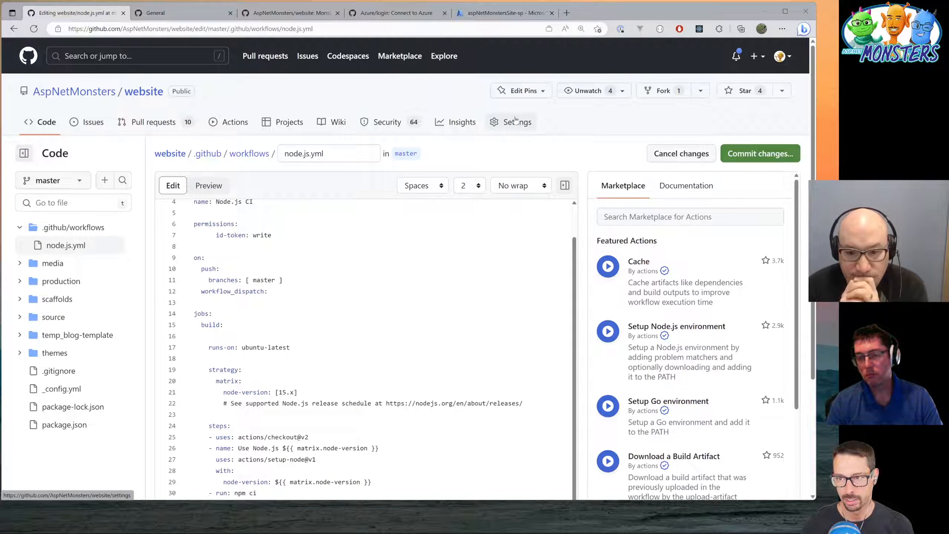
Remove the AZURE_CREDENTIALS secret under Settings > Secrets and variables > Actions
left_click(516, 122)
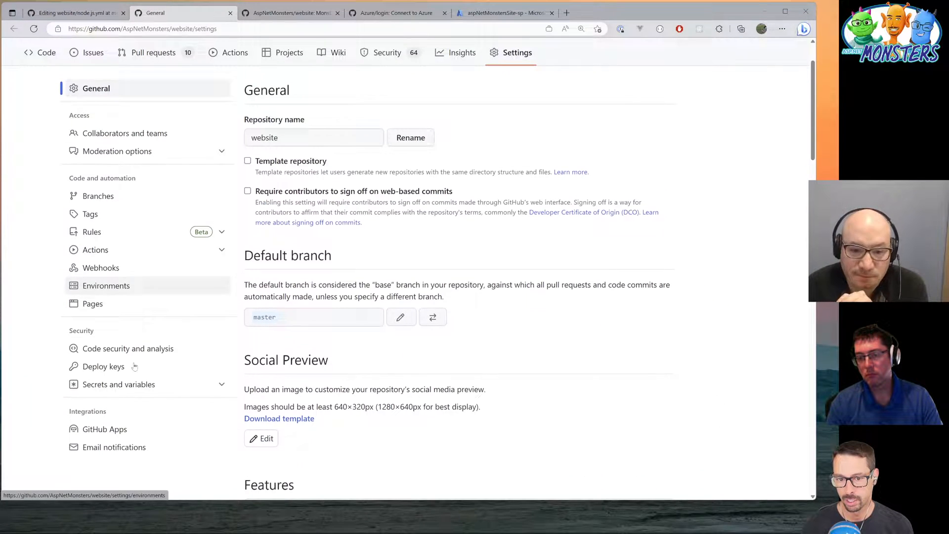
left_click(118, 385)
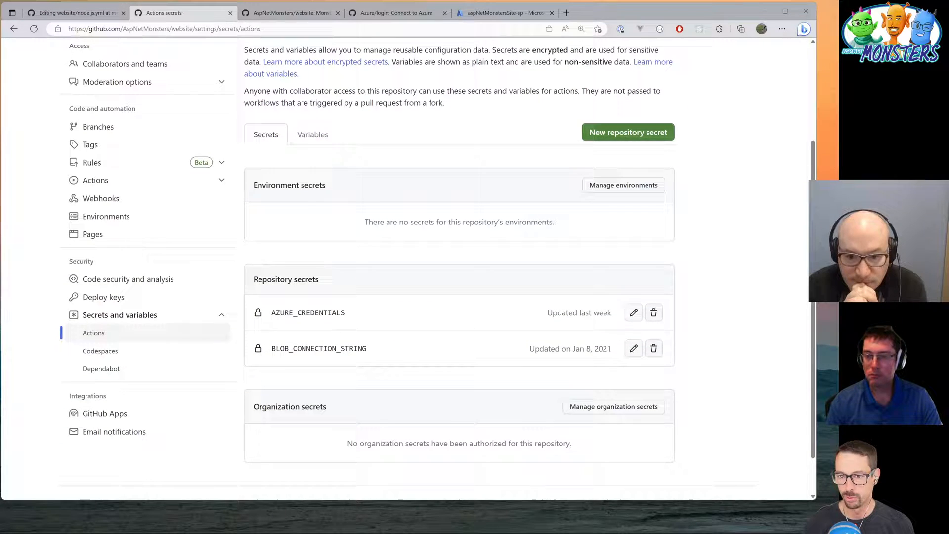
double_click(307, 312)
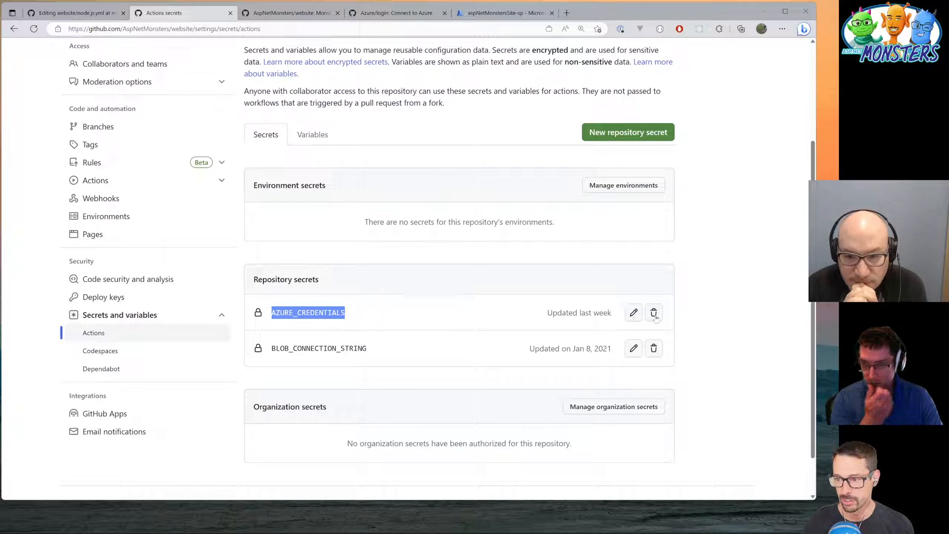
left_click(653, 312)
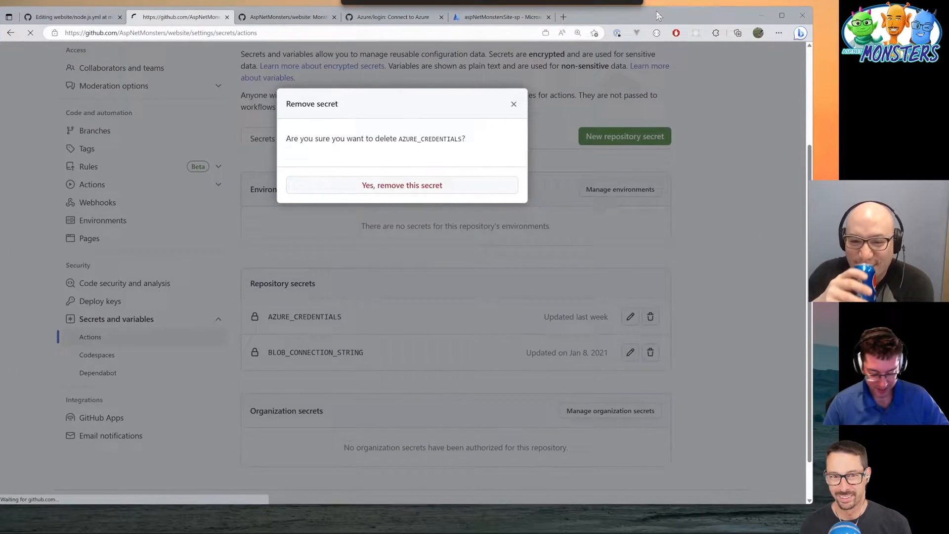
left_click(401, 185)
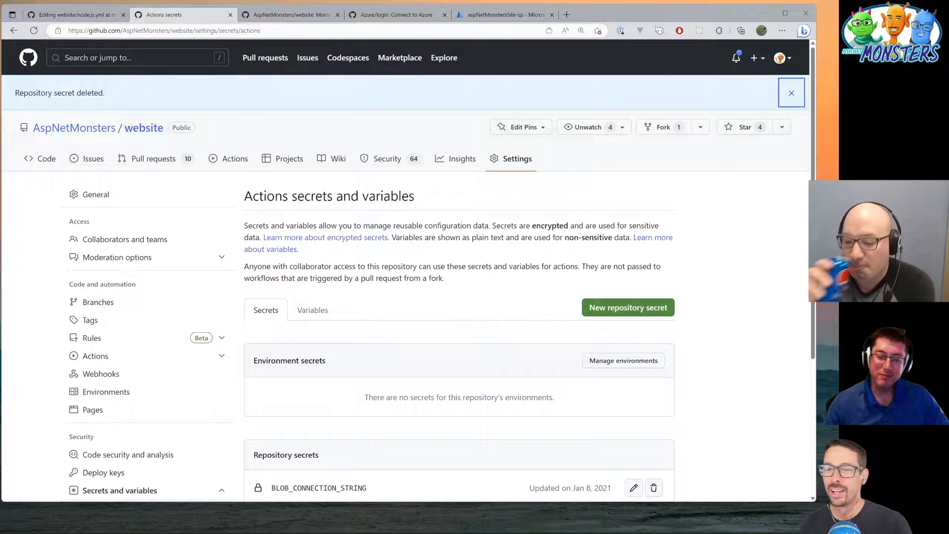
scroll("down", 3)
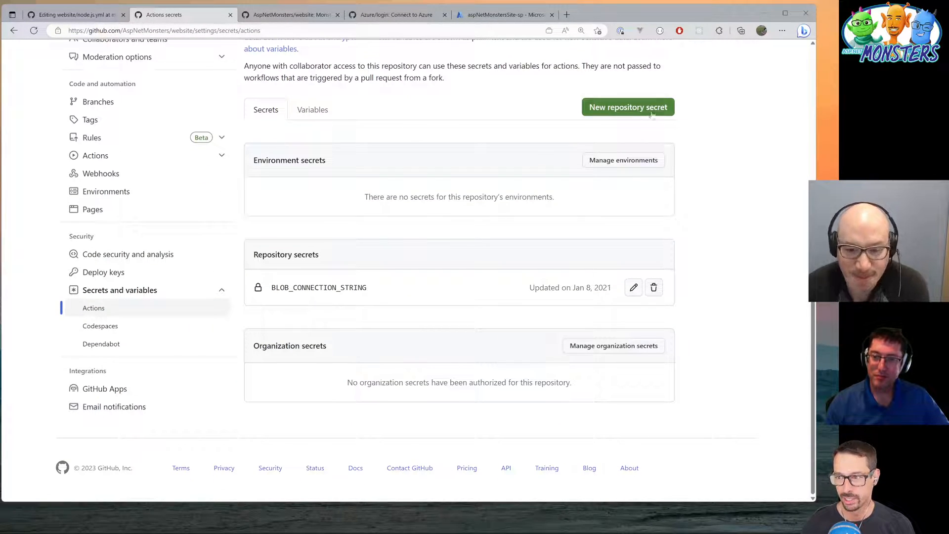
Add the AZURE_CLIENT_ID repository secret using the app registration overview
left_click(627, 107)
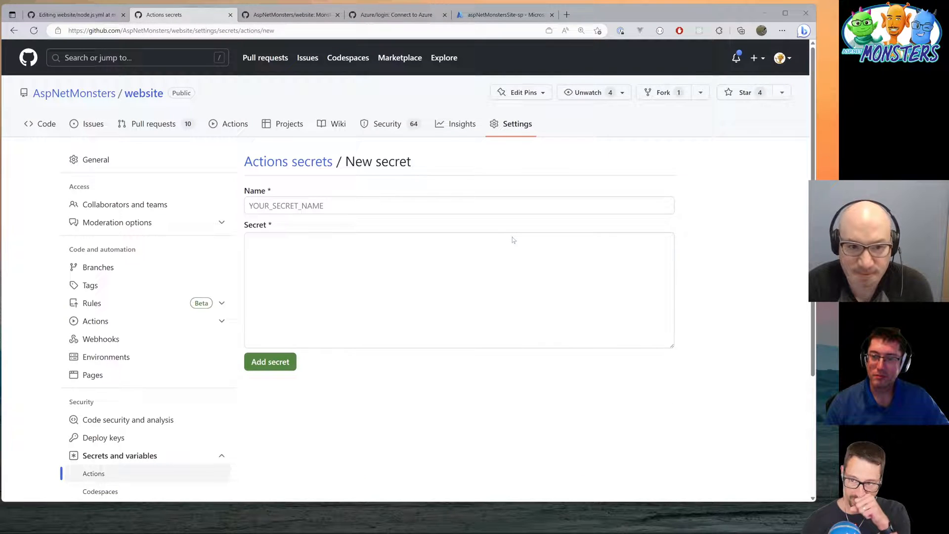
left_click(74, 15)
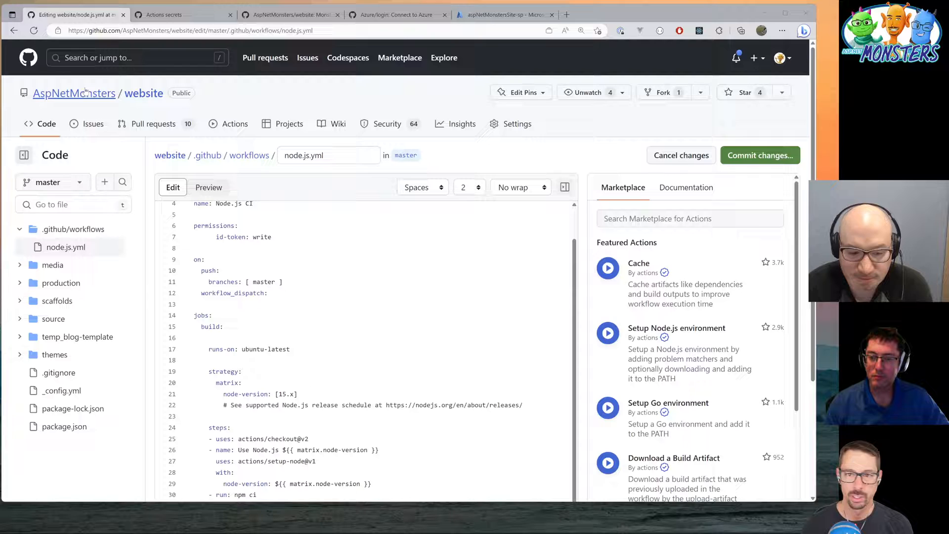
left_click(176, 15)
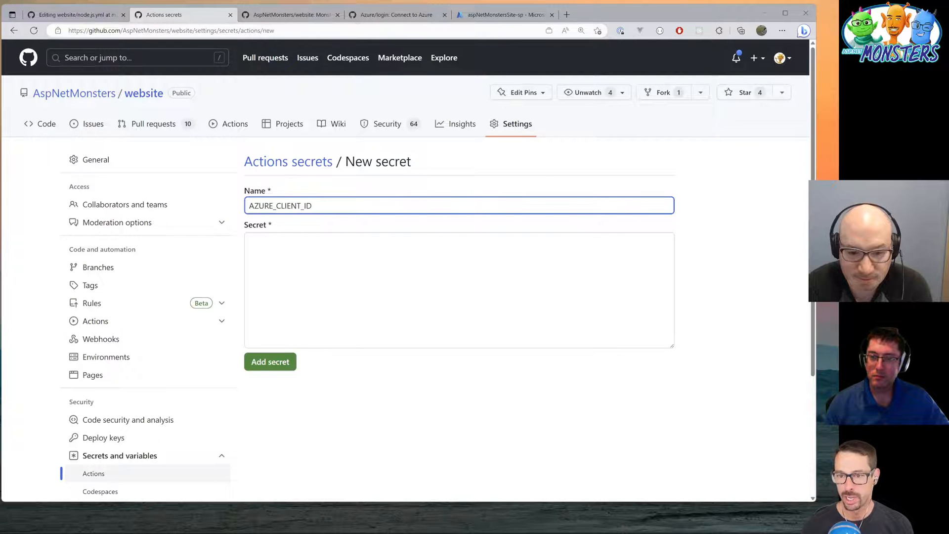
left_click(504, 15)
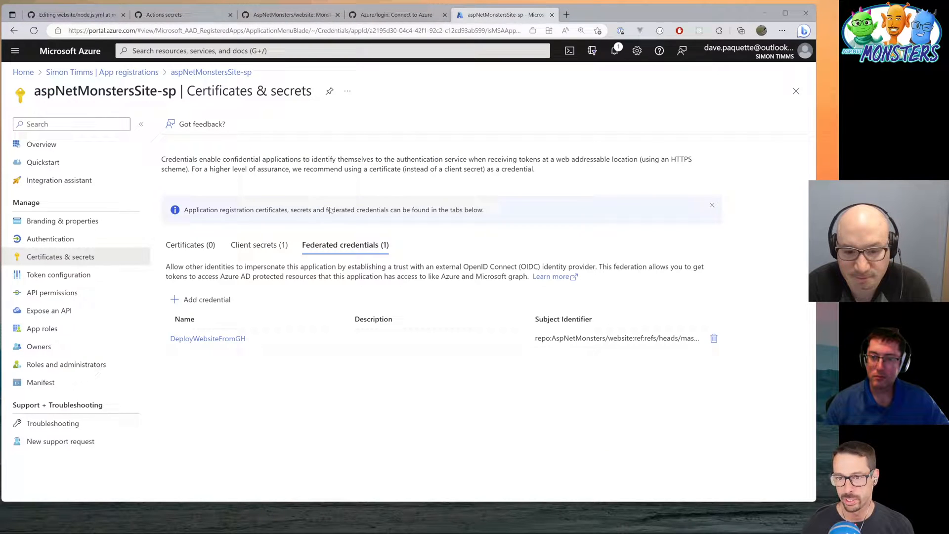
left_click(41, 144)
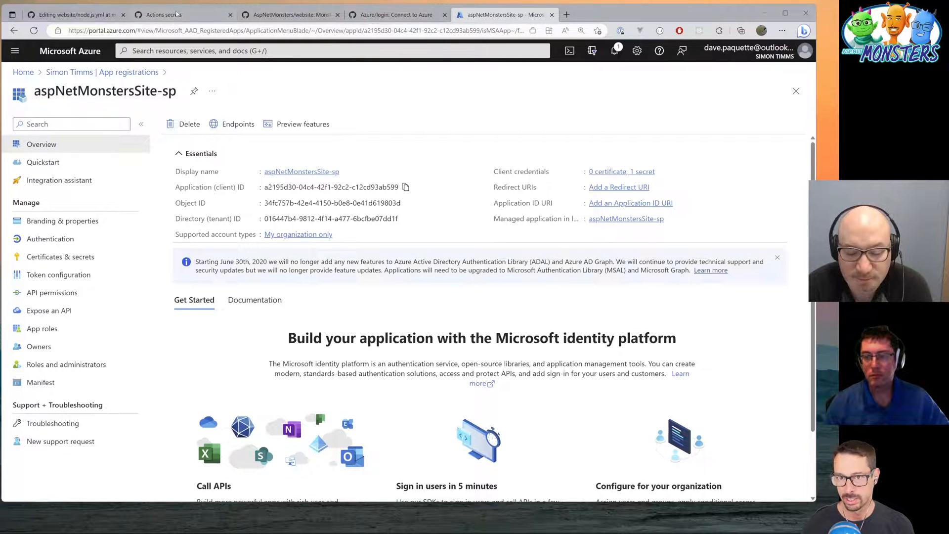
left_click(163, 14)
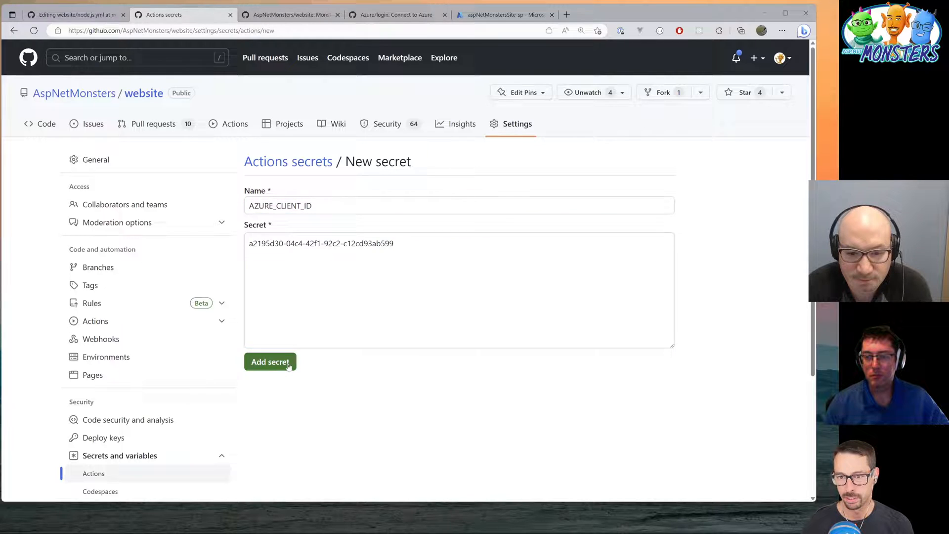
left_click(270, 361)
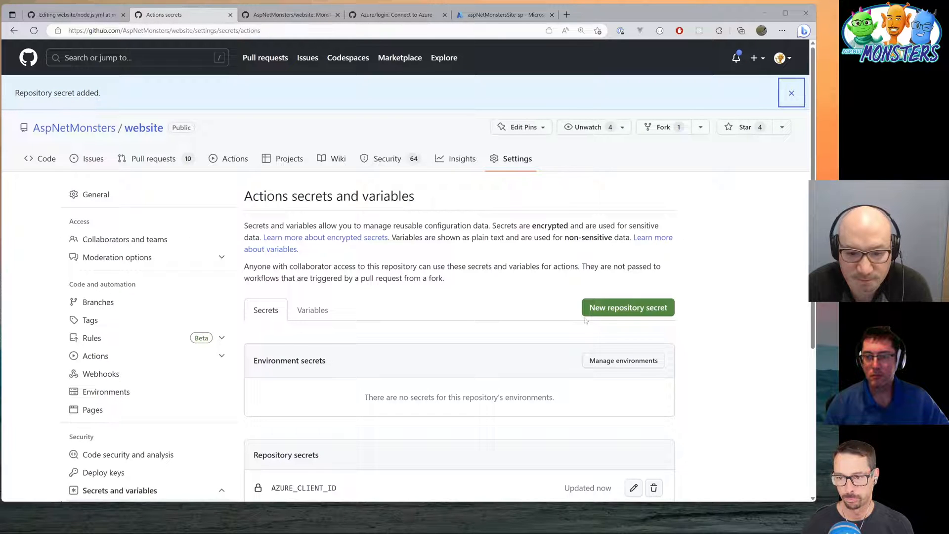
Add the AZURE_TENANT_ID repository secret from the app registration overview
left_click(627, 308)
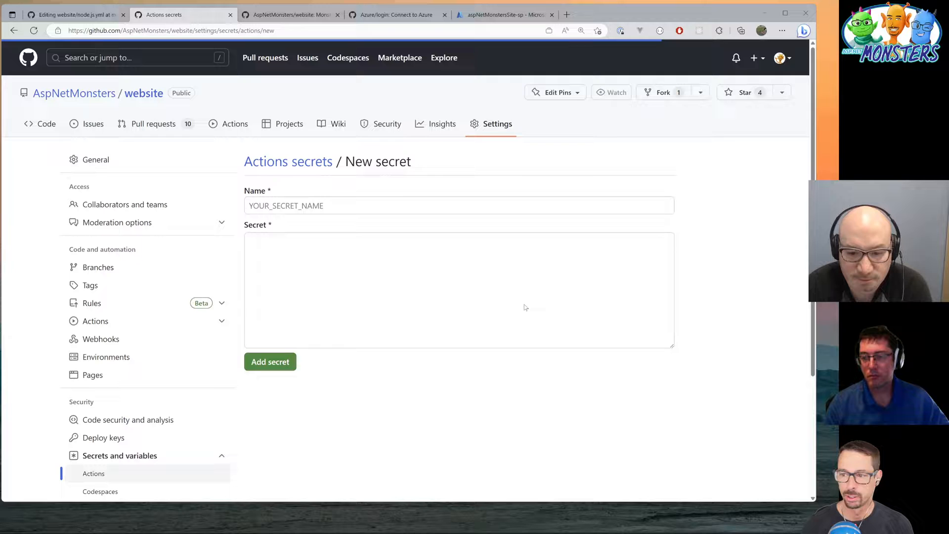
left_click(611, 92)
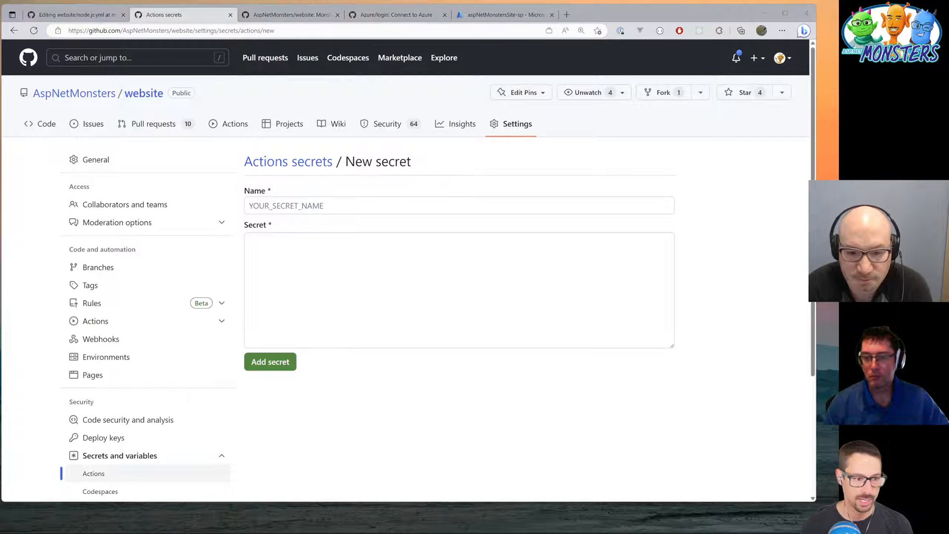
type("AZURE_TENANT_ID")
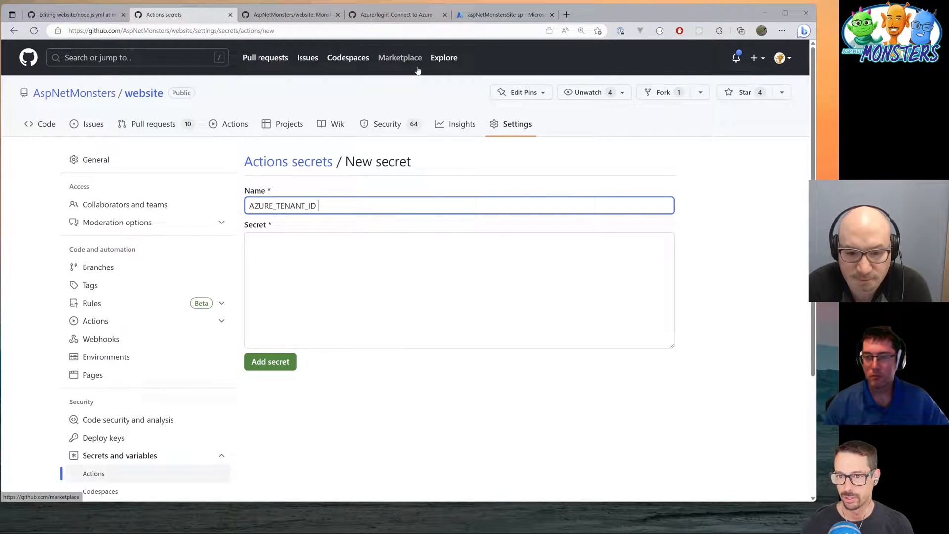
left_click(504, 15)
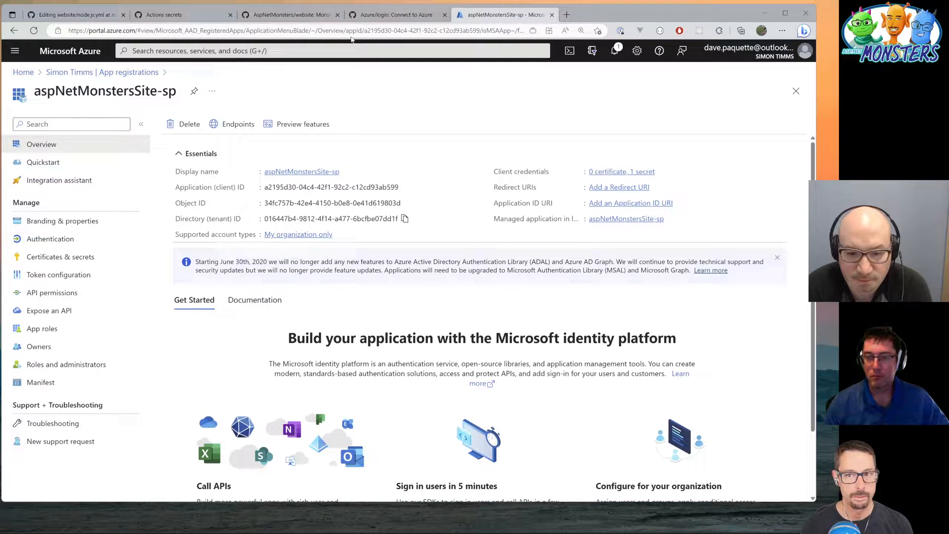
left_click(163, 15)
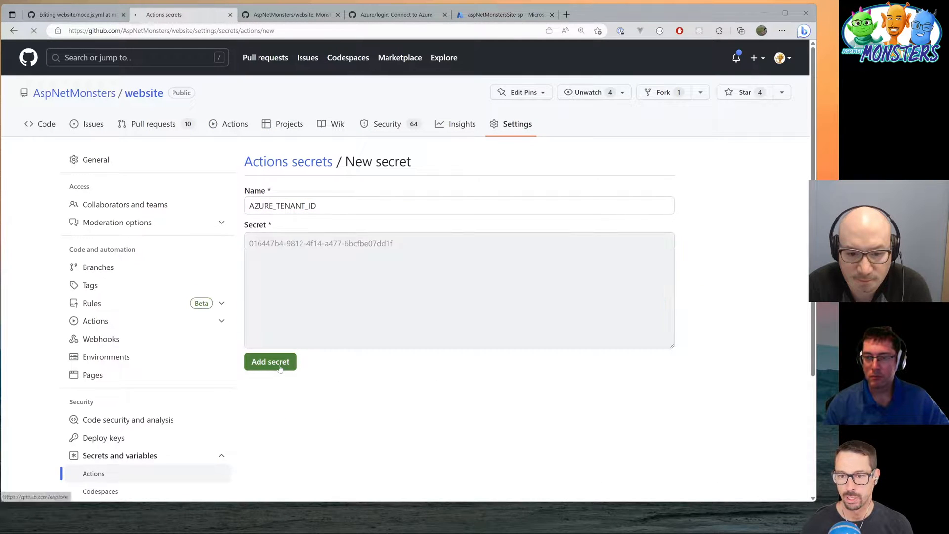
left_click(270, 362)
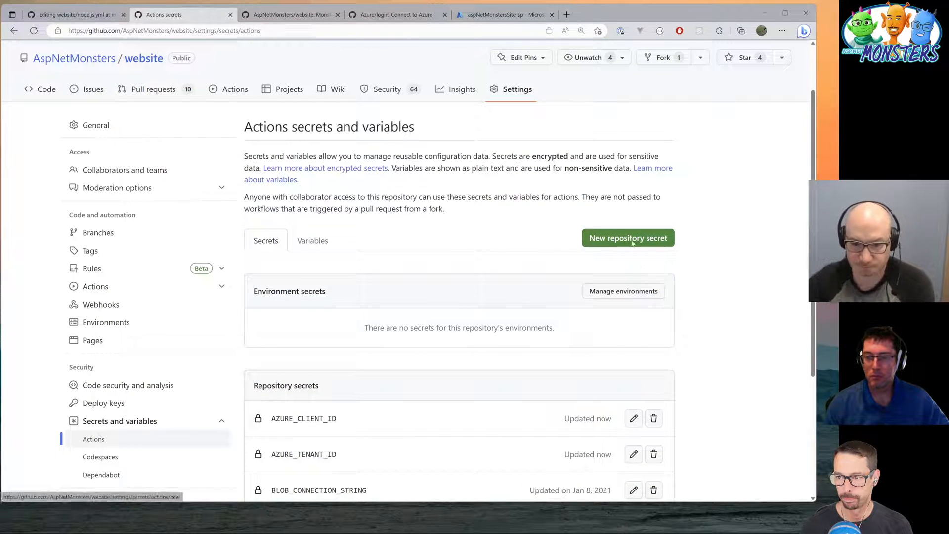
left_click(628, 238)
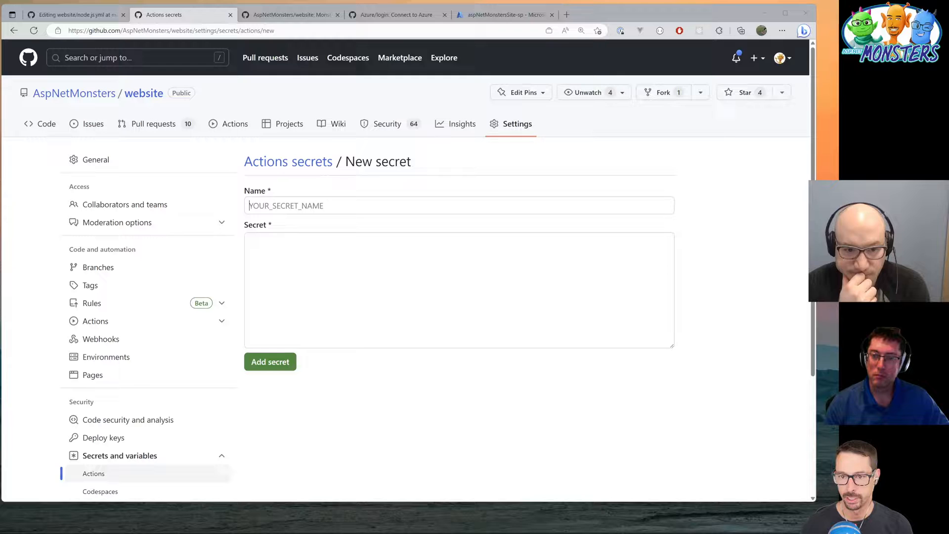
left_click(503, 15)
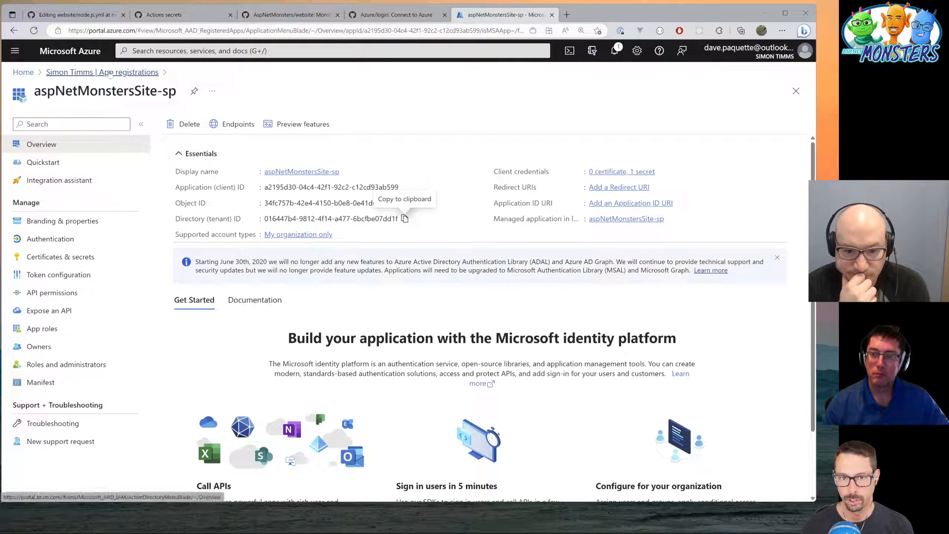
mouse_move(23, 72)
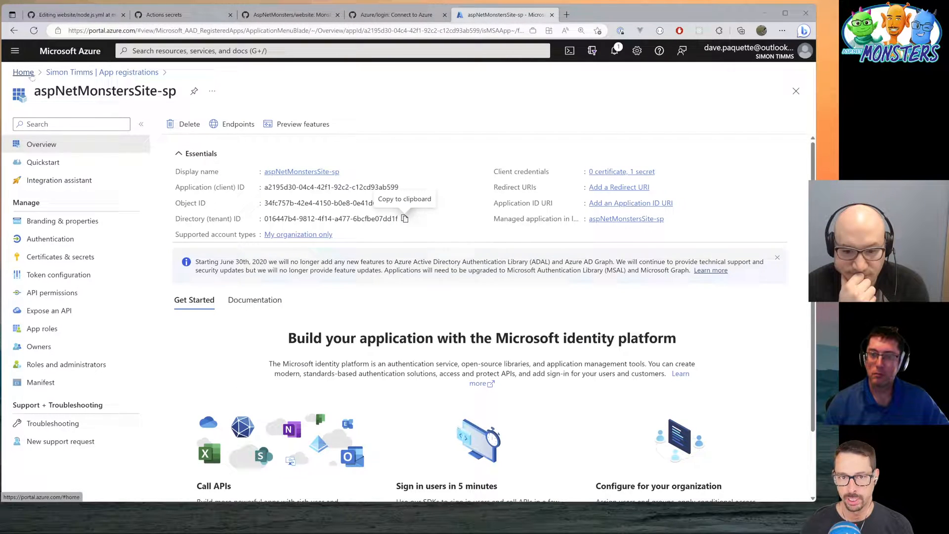
left_click(20, 72)
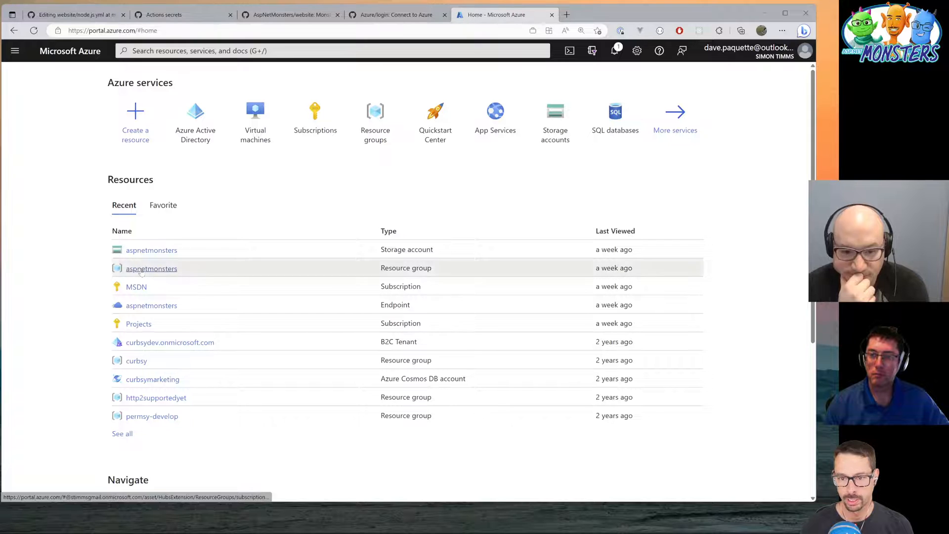
left_click(151, 268)
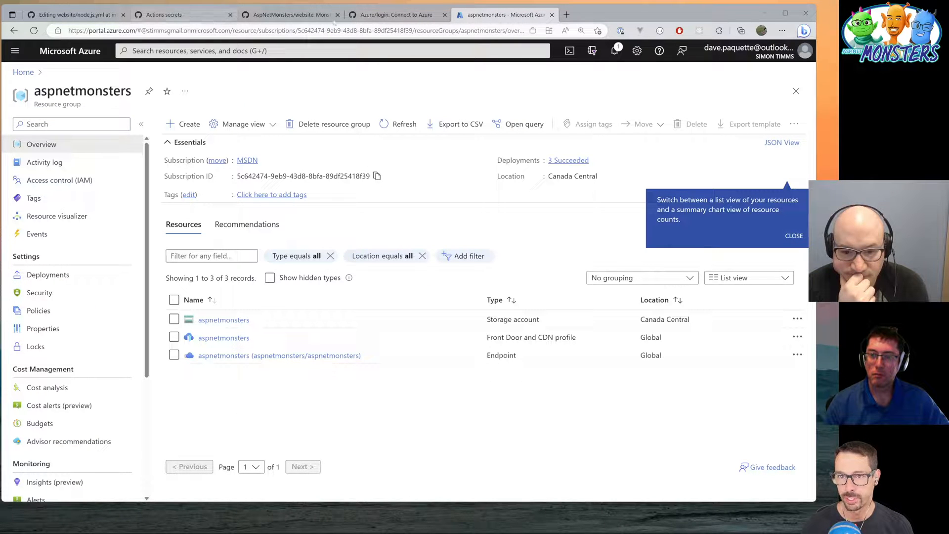
left_click(287, 14)
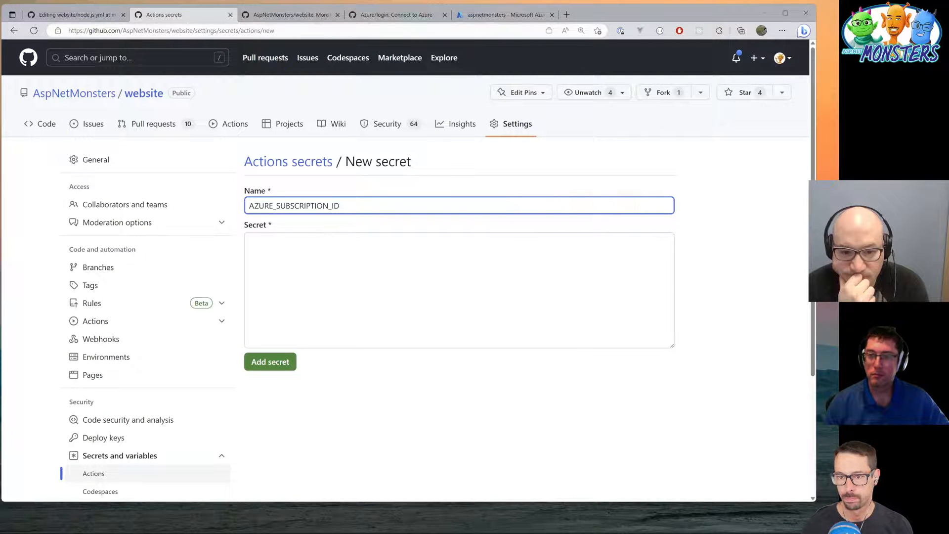
type("5c642474-9eb9-43d8-8bfa-89df25418f39")
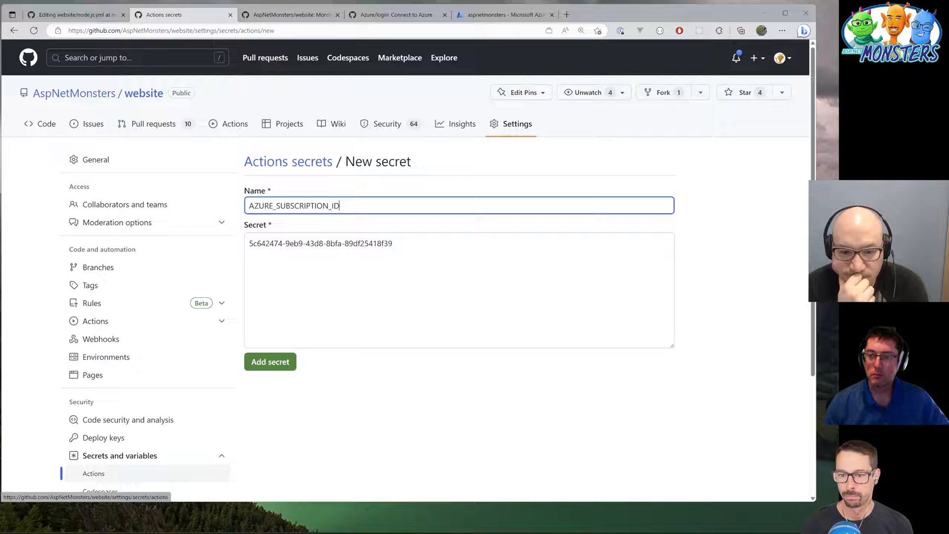
left_click(270, 361)
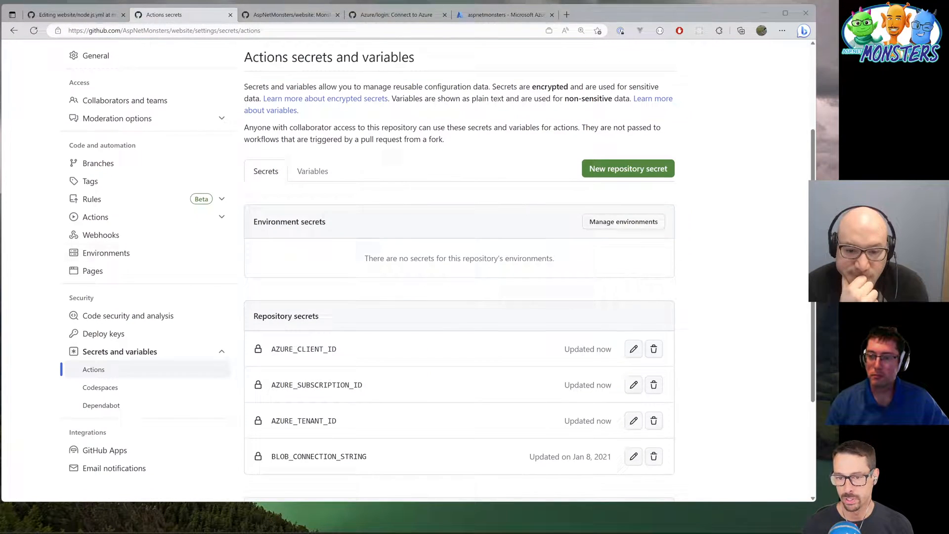
left_click(79, 15)
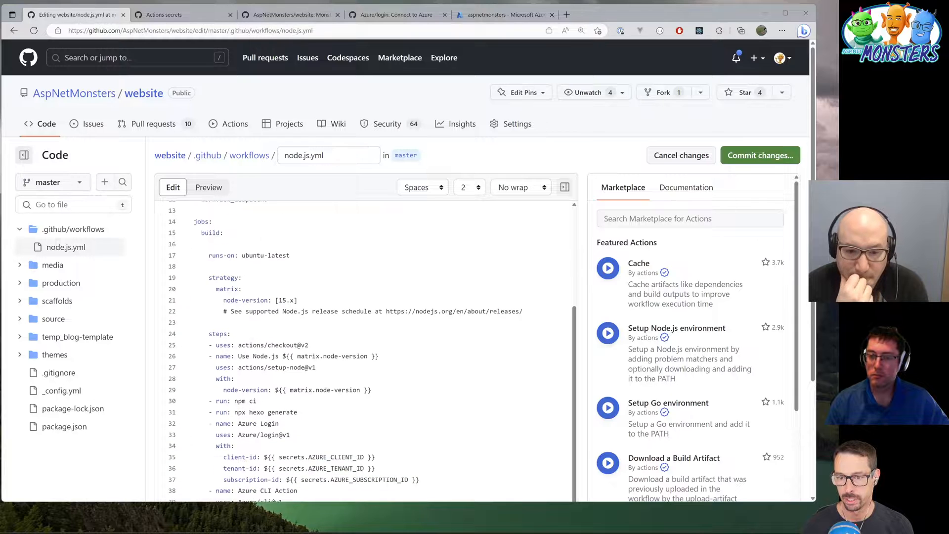
Commit node.js.yml to master as 'Secretless Deployments!!!' and view the workflow runs
left_click(760, 155)
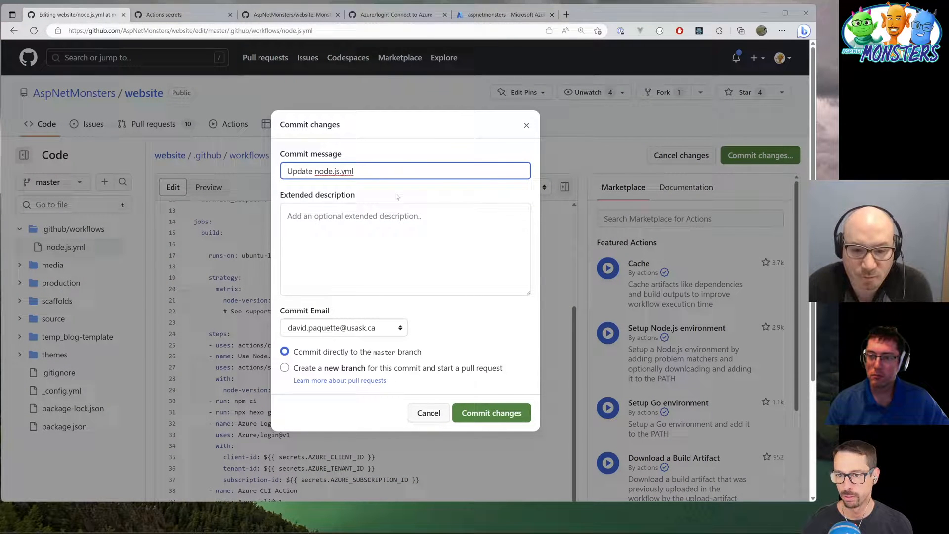
type("Secretless Deployments!!!")
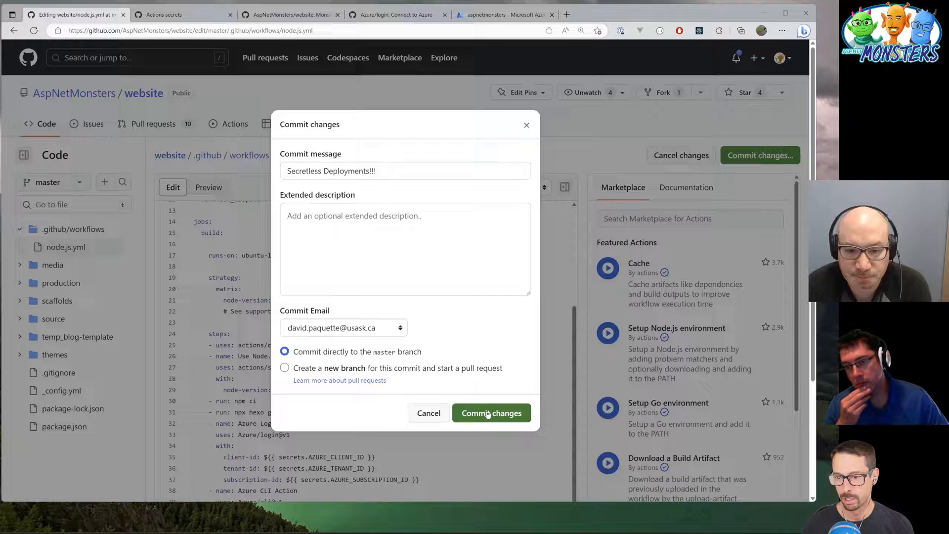
left_click(492, 413)
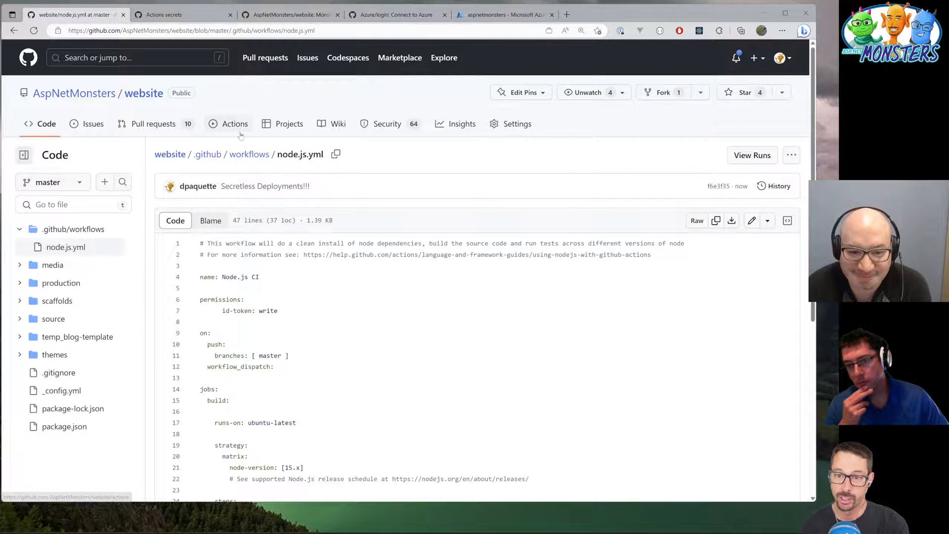
left_click(235, 123)
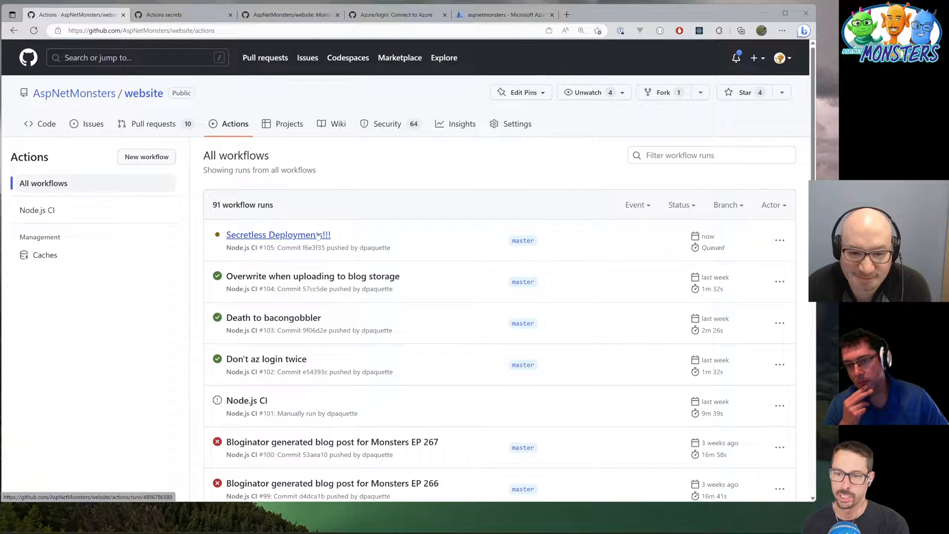
Open run #105's build (15.x) job and watch its live log
left_click(275, 235)
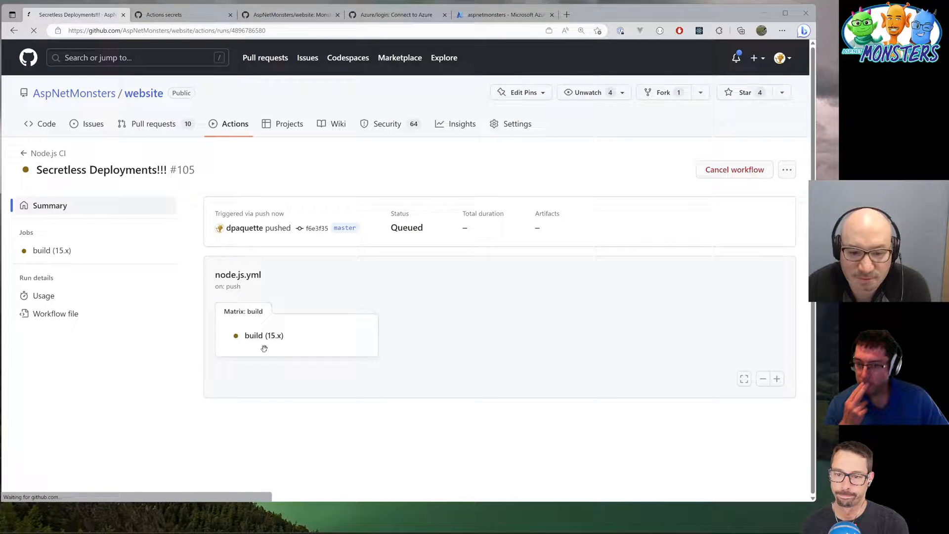
left_click(263, 335)
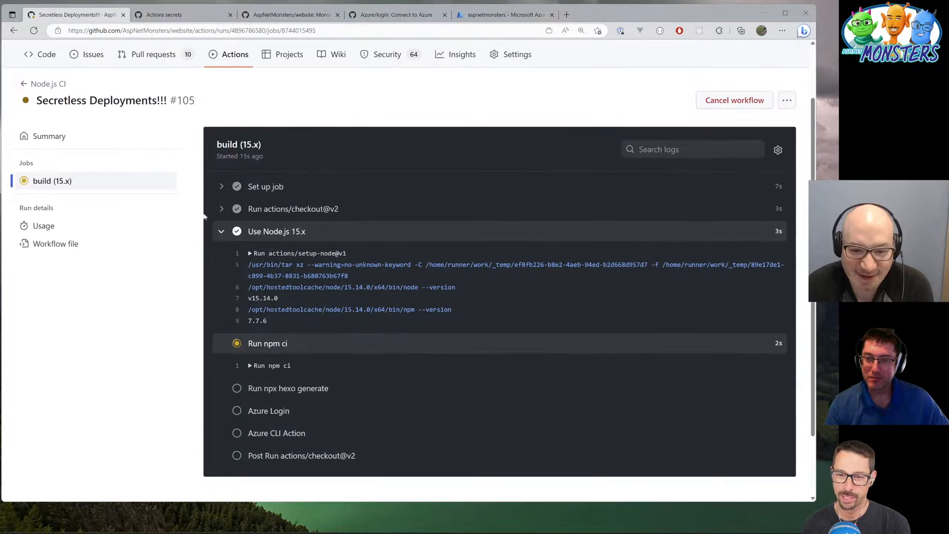
left_click(221, 231)
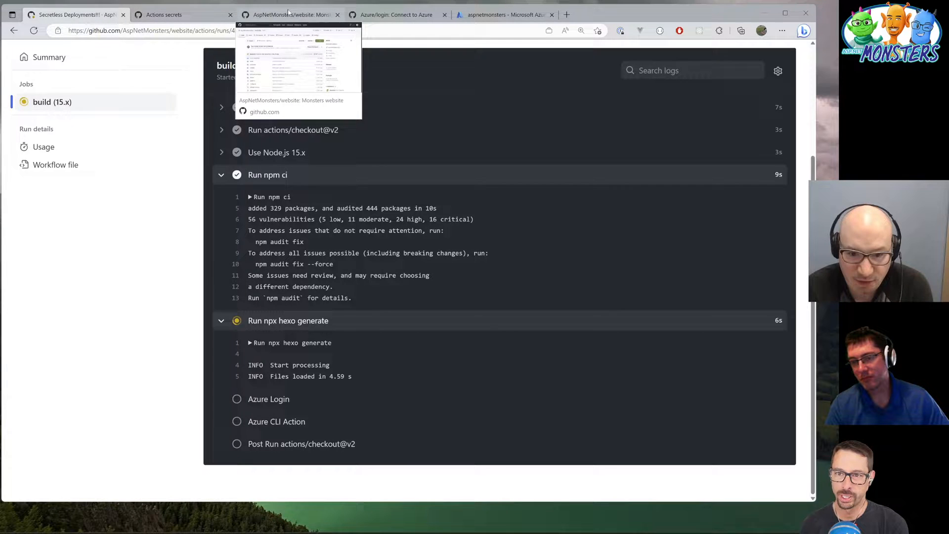
left_click(505, 14)
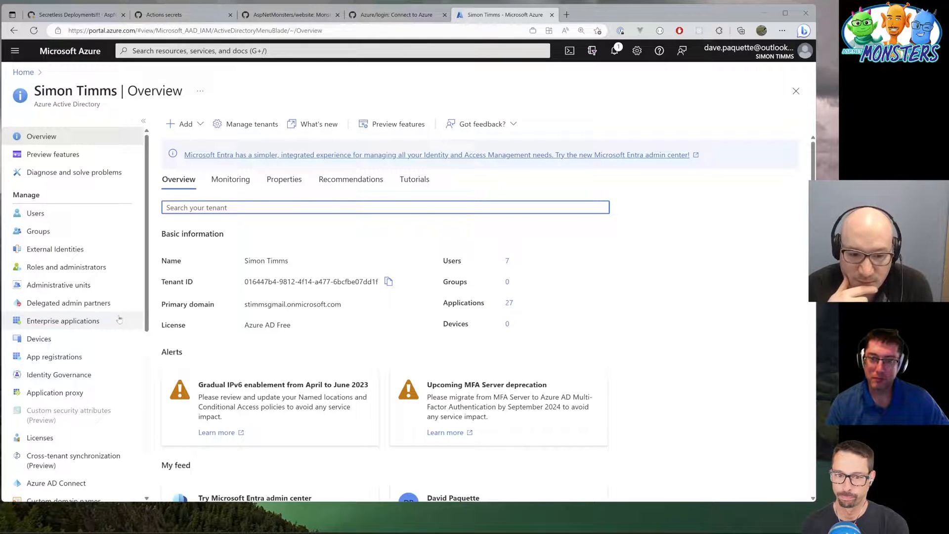
Delete the rbac client secret from aspNetMonstersSite-sp's Certificates & secrets, then return to GitHub
left_click(54, 357)
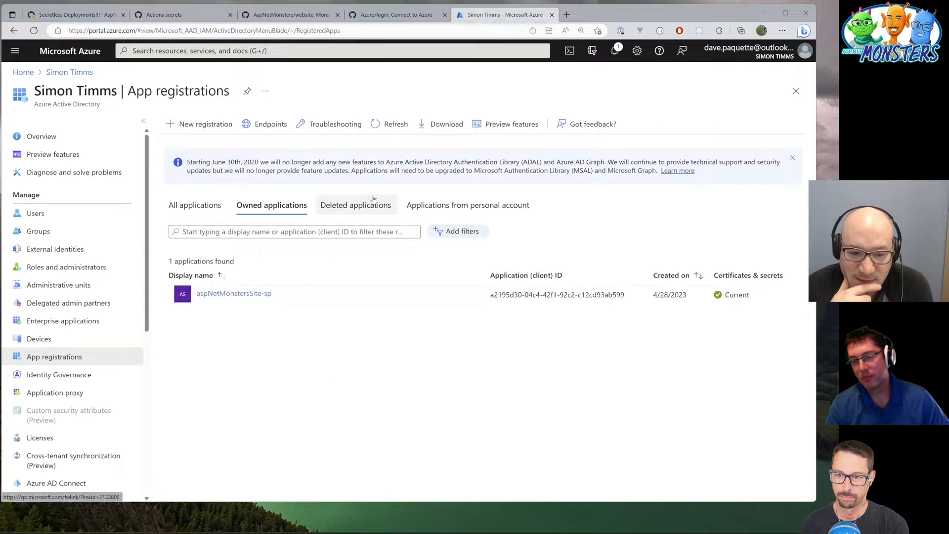
left_click(233, 293)
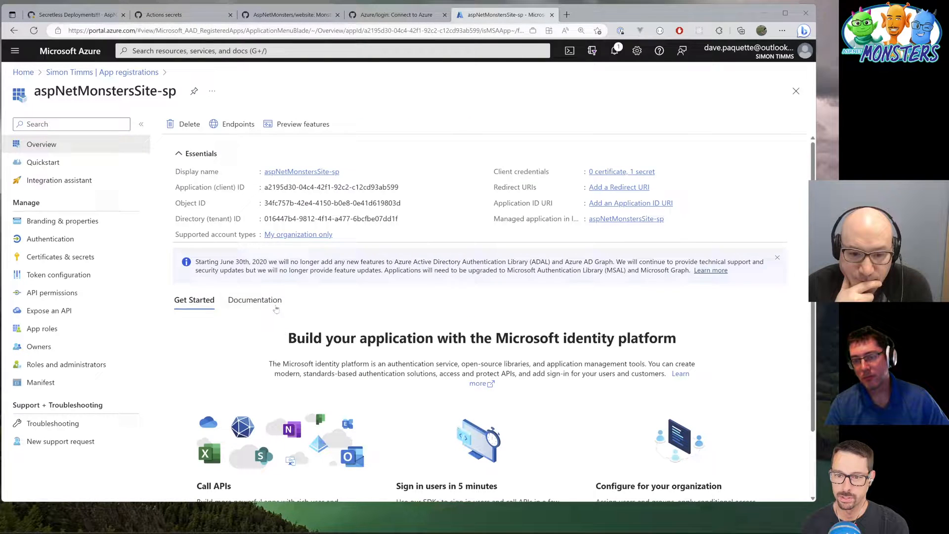
mouse_move(69, 335)
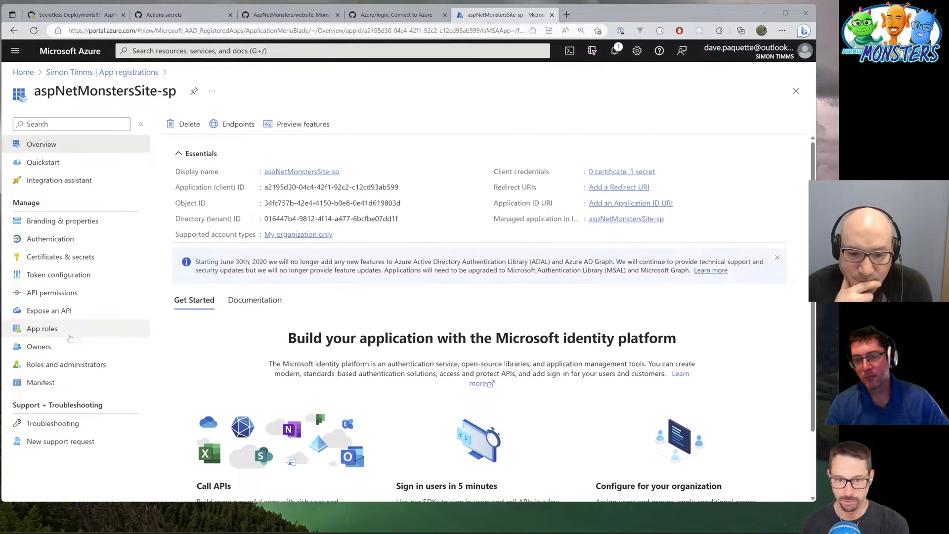
left_click(60, 257)
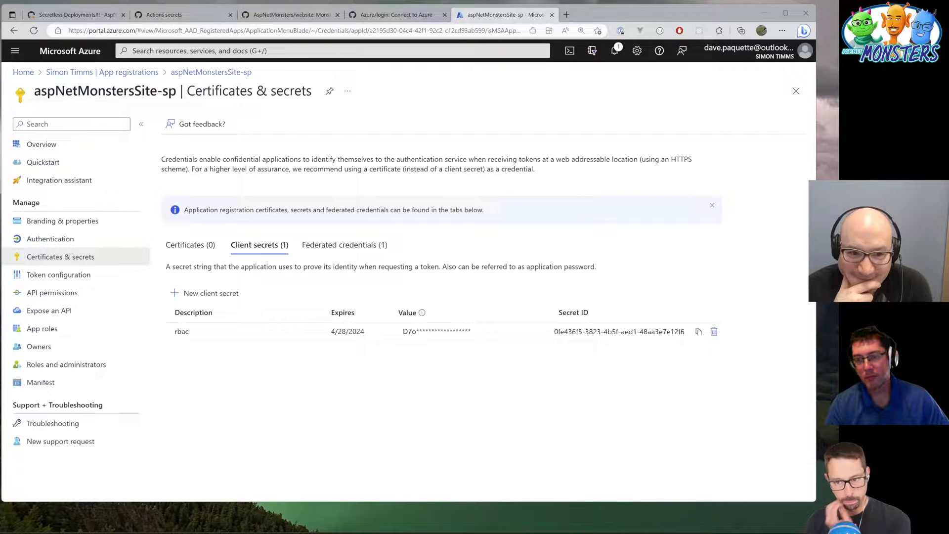
left_click(714, 331)
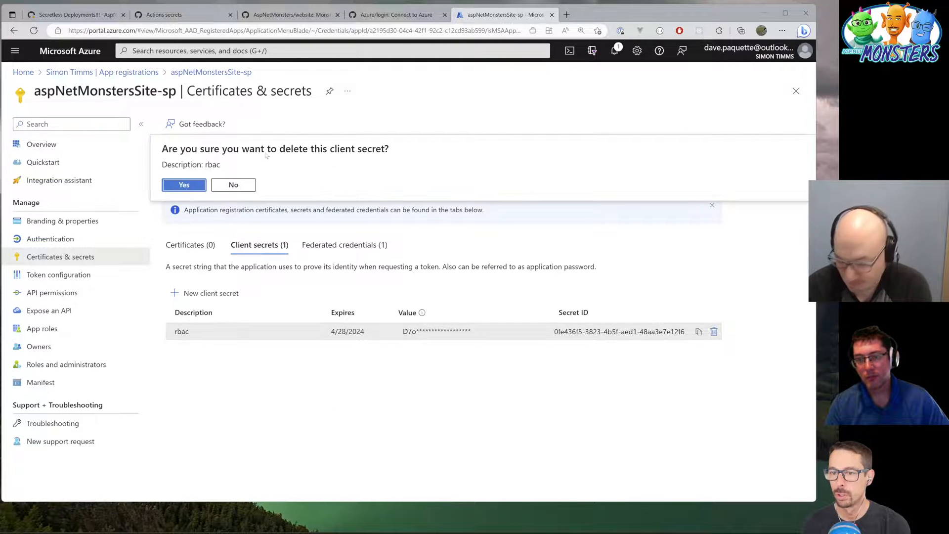
left_click(183, 185)
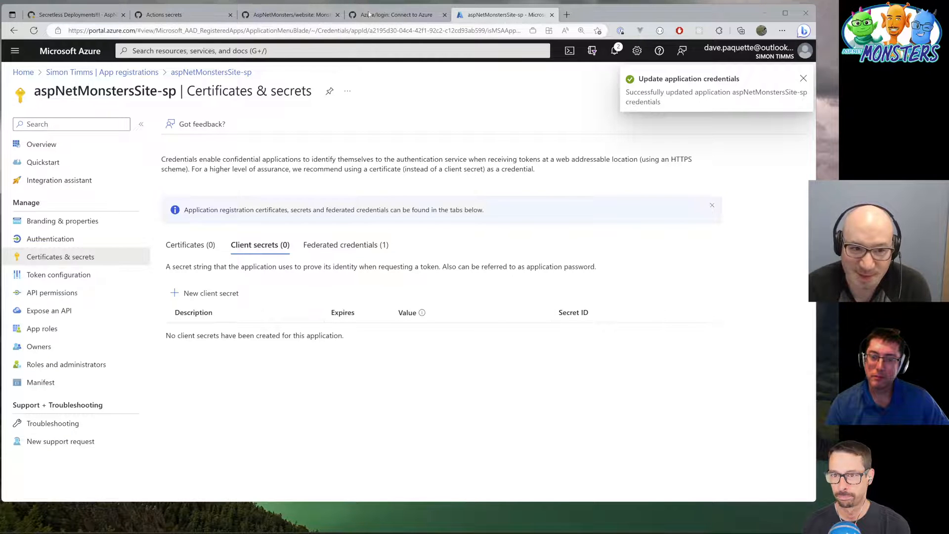
left_click(79, 14)
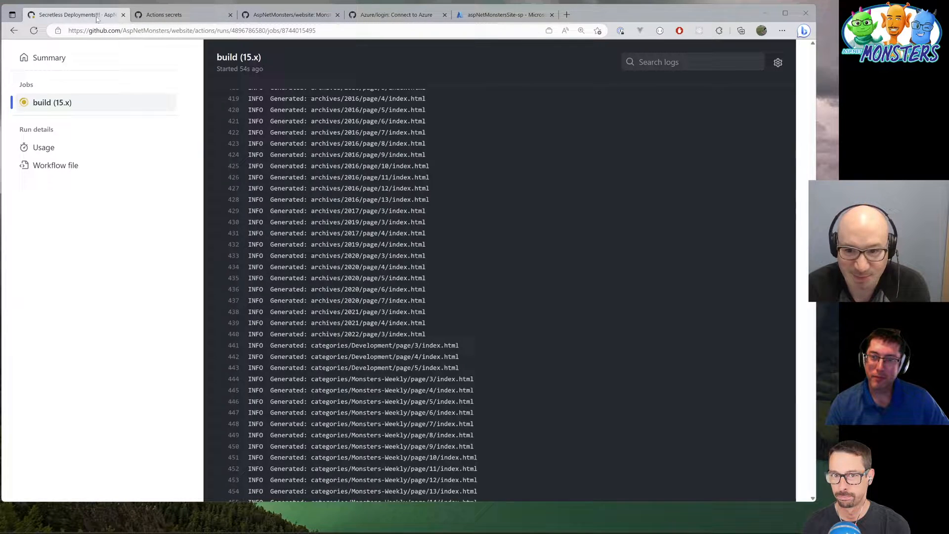
Scroll the build (15.x) log down to the Azure Login and Azure CLI Action steps
scroll("down", 3)
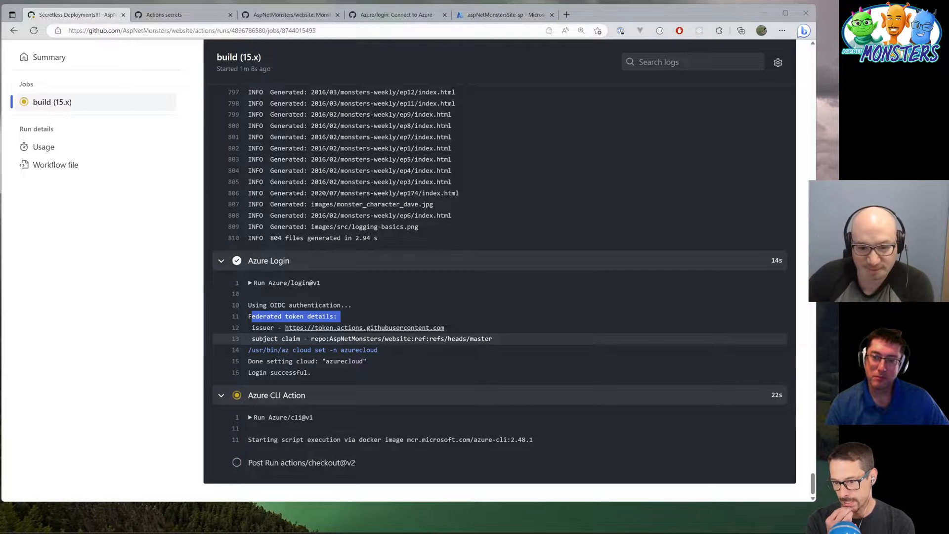
scroll("down", 3)
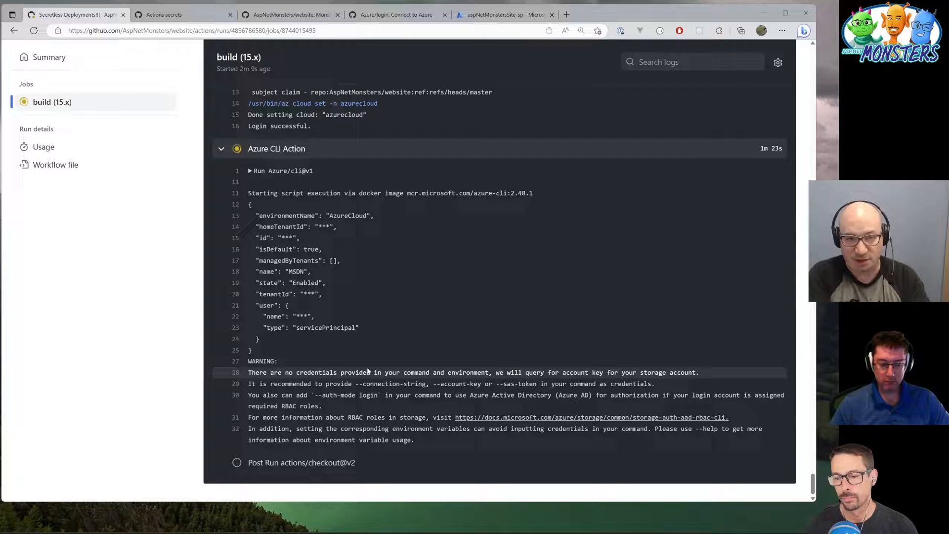
scroll("down", 3)
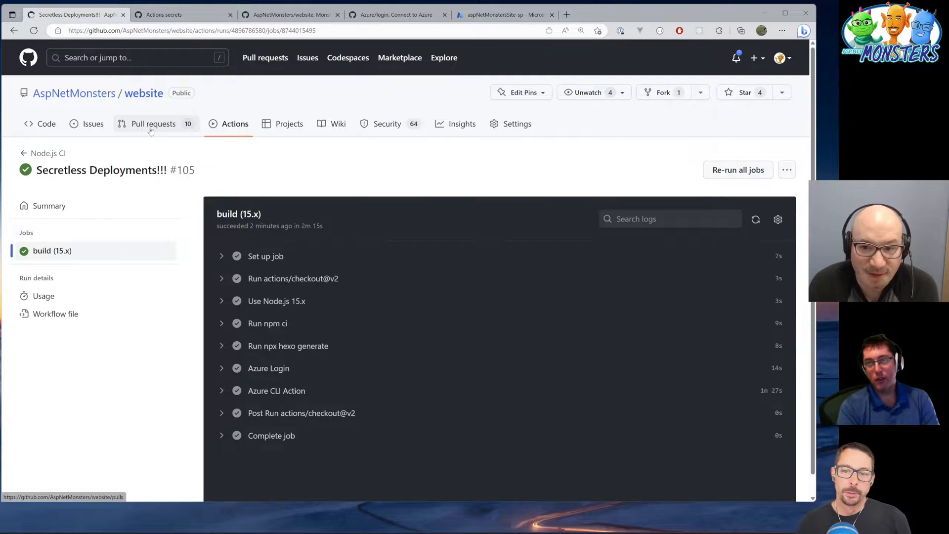
mouse_move(150, 84)
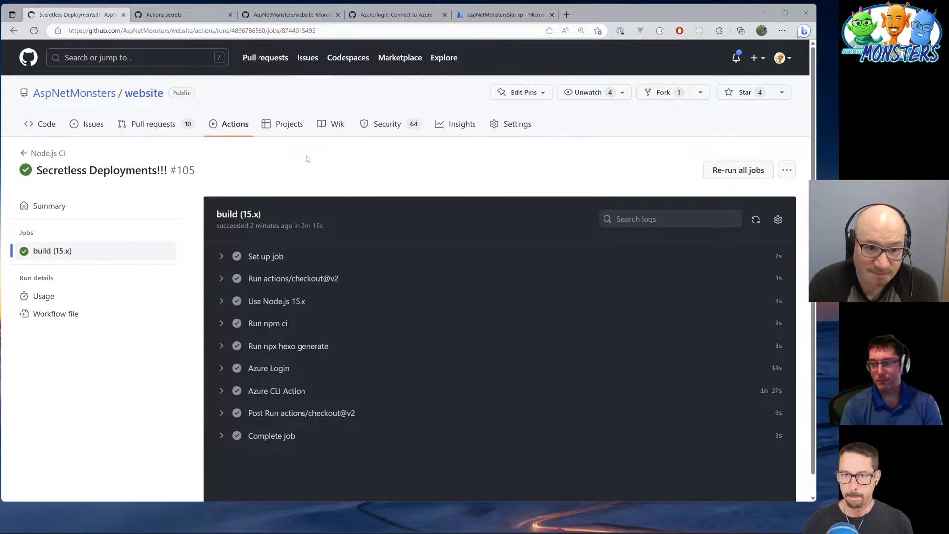
mouse_move(307, 143)
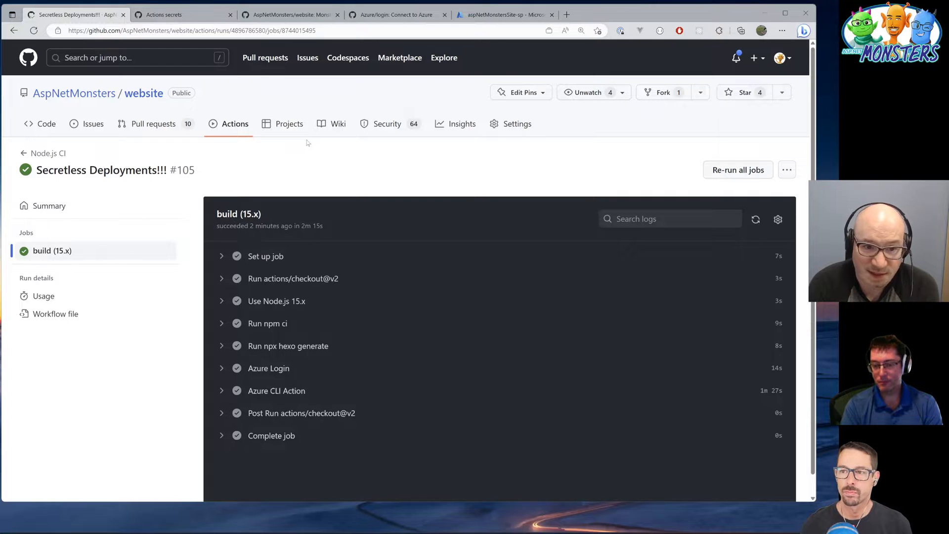